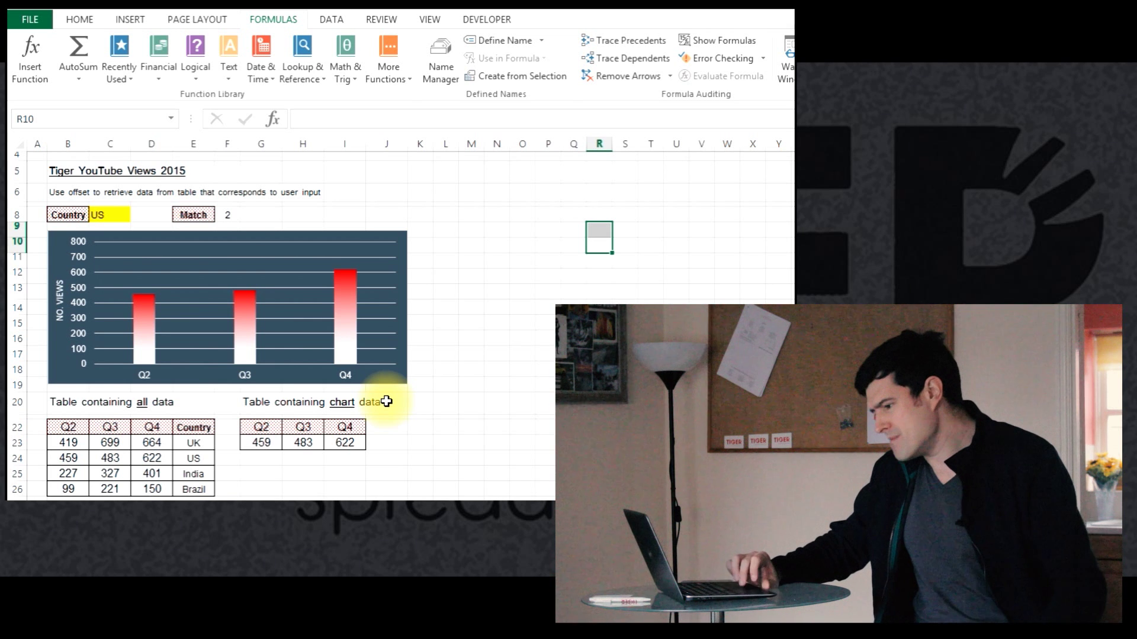
mouse_move(120, 221)
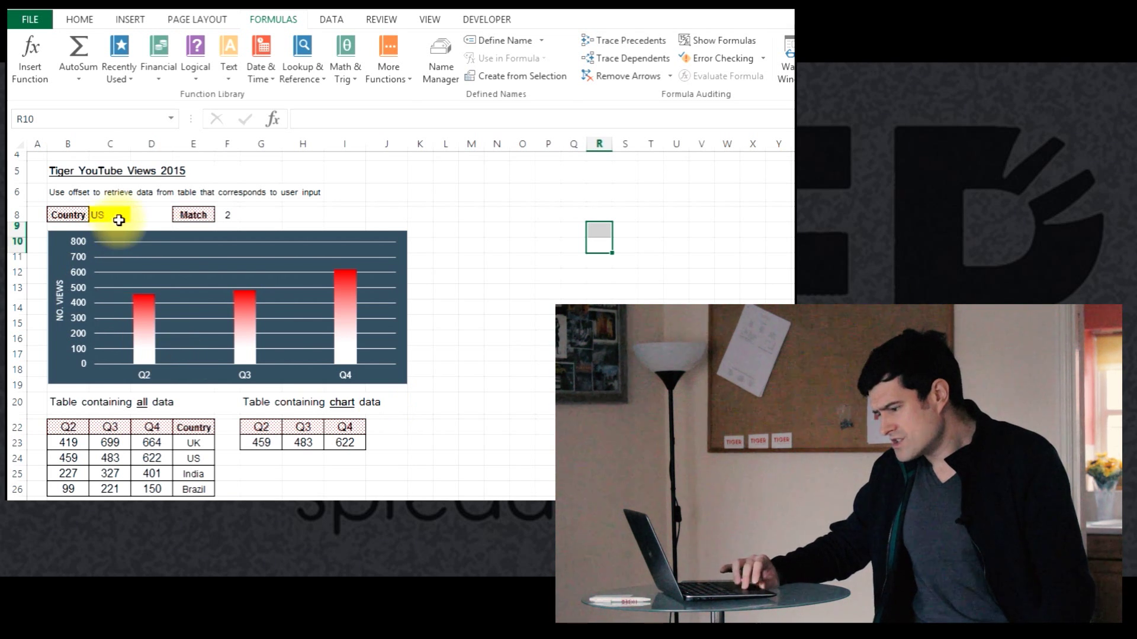
- Cycle the C8 Country dropdown through UK, India, then Brazil, watching the chart update
click(97, 215)
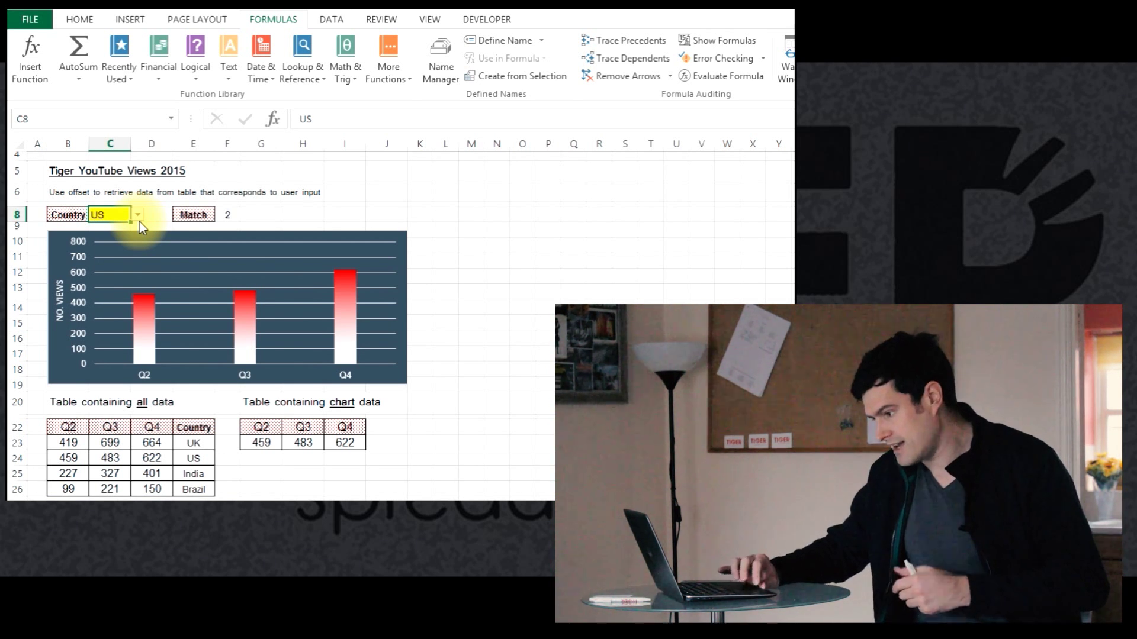
click(137, 215)
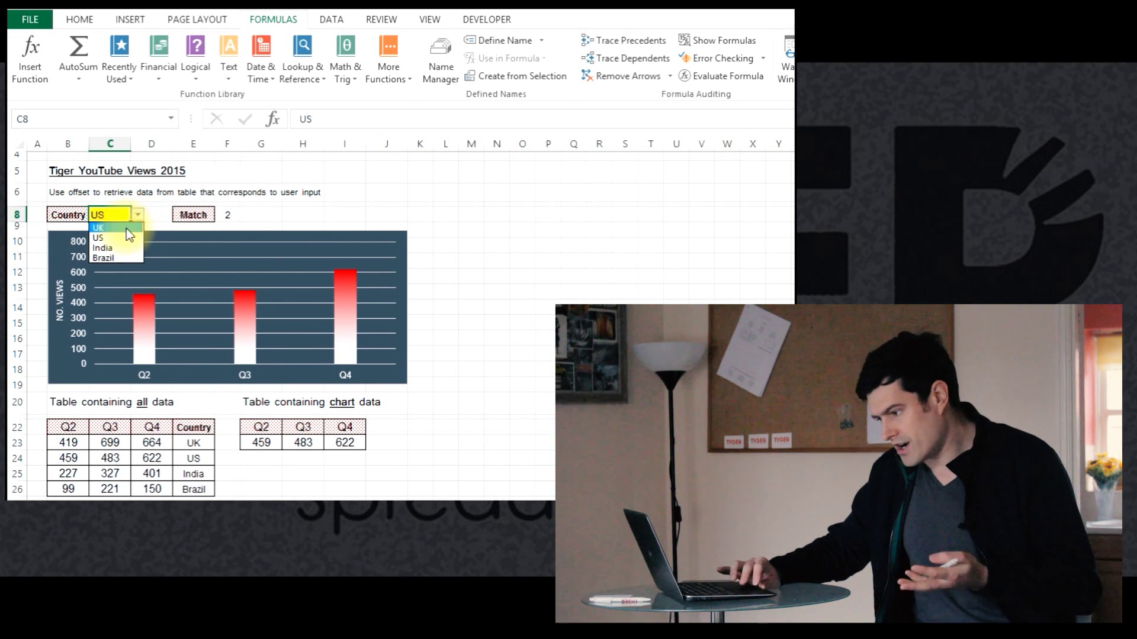
click(98, 226)
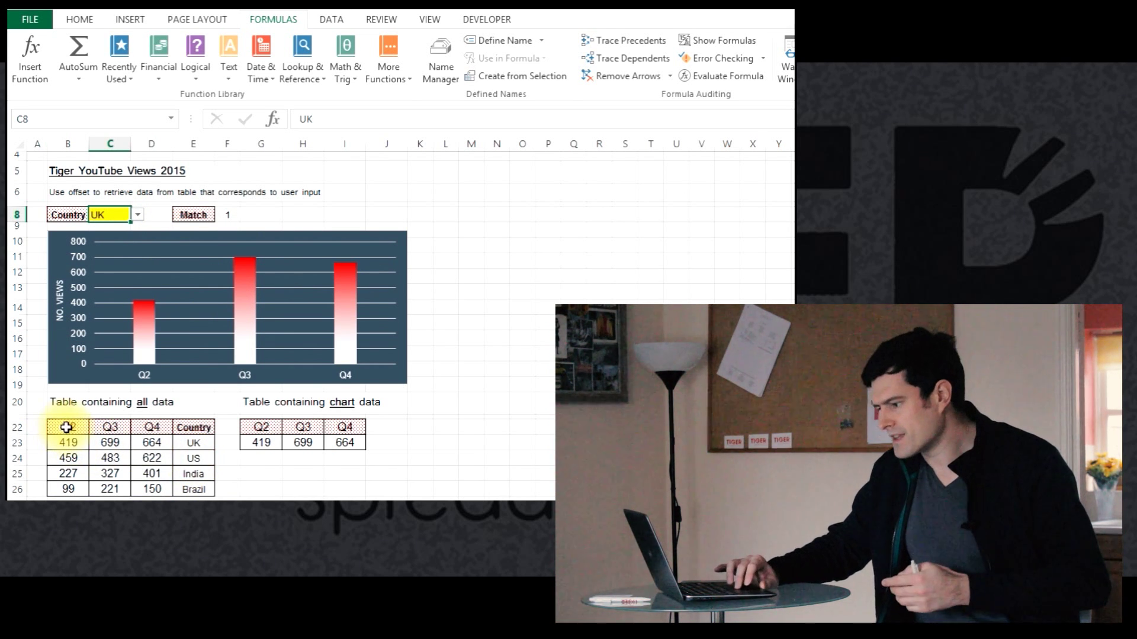
click(137, 214)
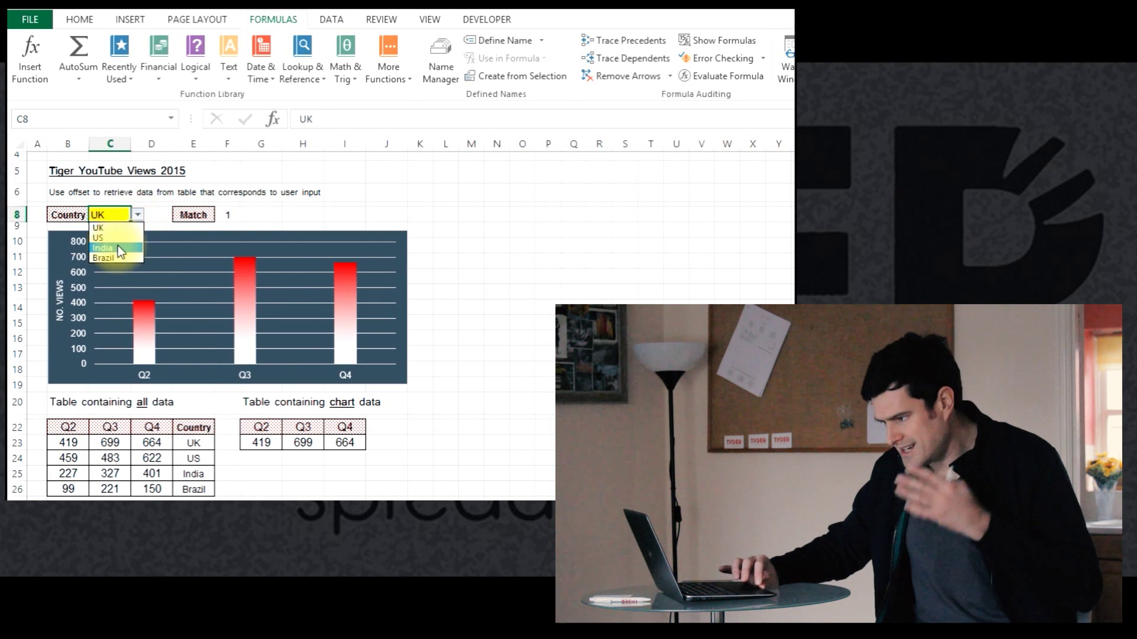
click(102, 248)
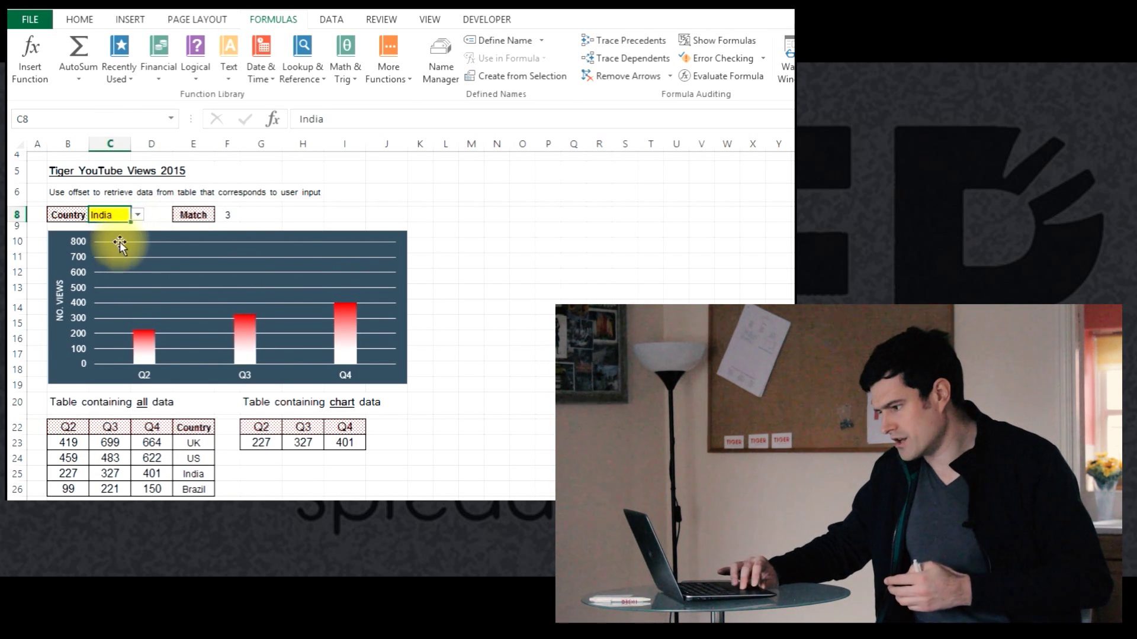
click(137, 215)
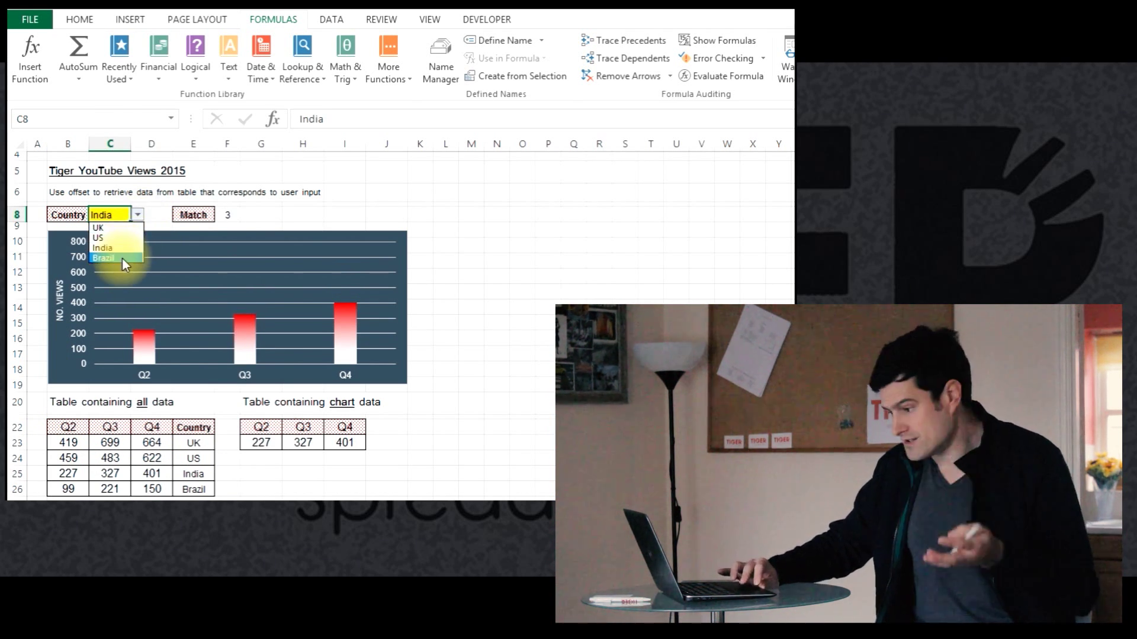
click(103, 258)
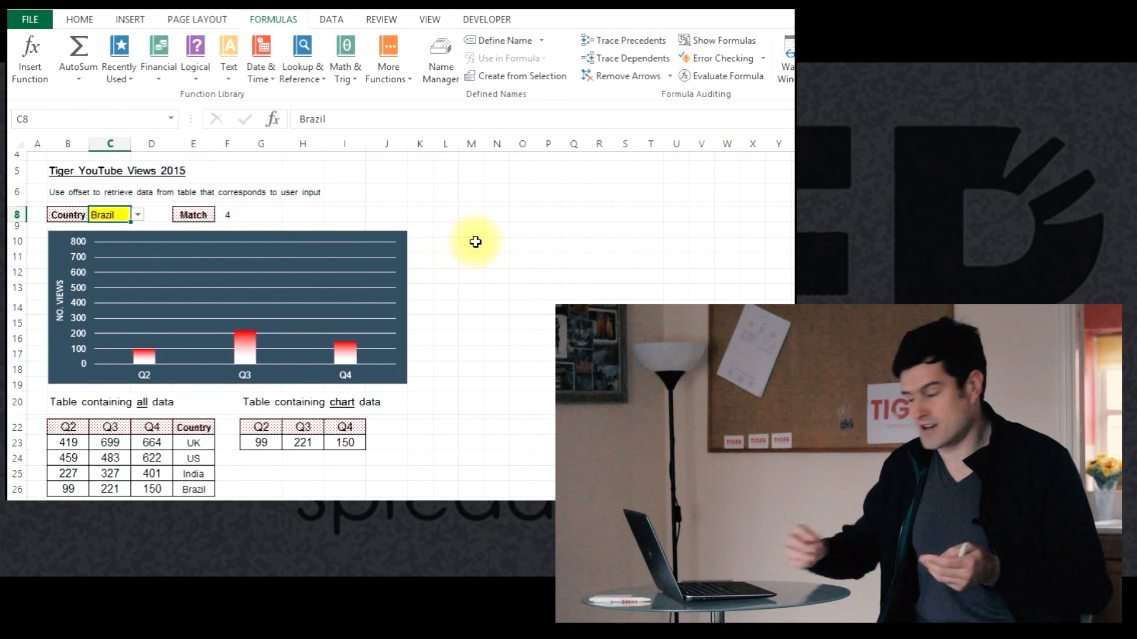
click(470, 242)
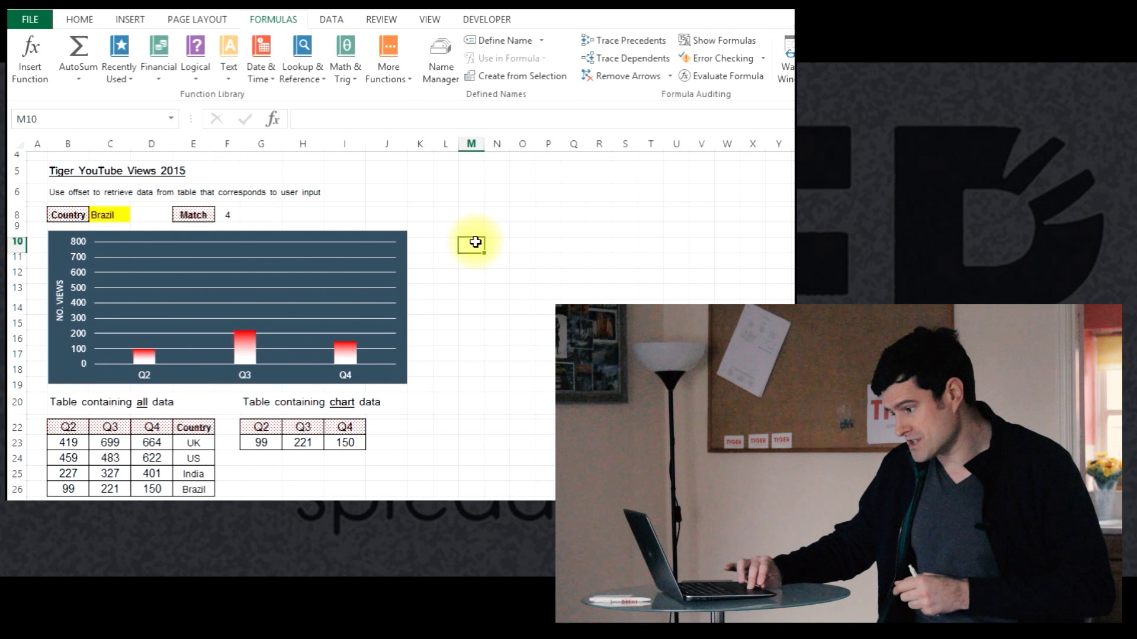
mouse_move(262, 441)
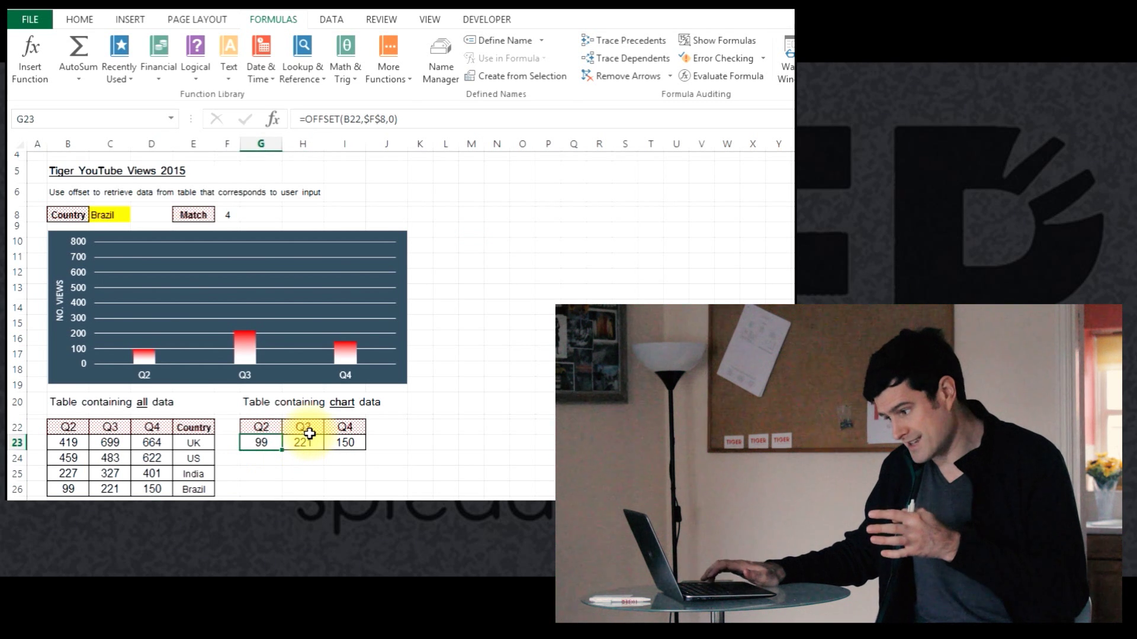
- Inspect the OFFSET formula in G23, then set the C8 Country back to UK
click(386, 442)
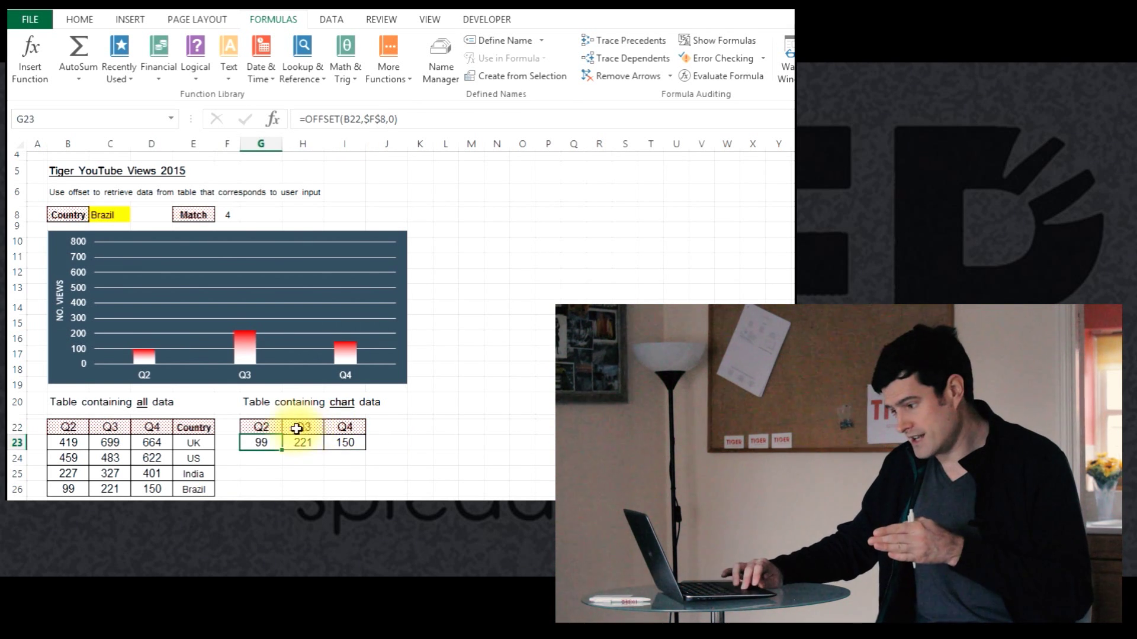
click(260, 442)
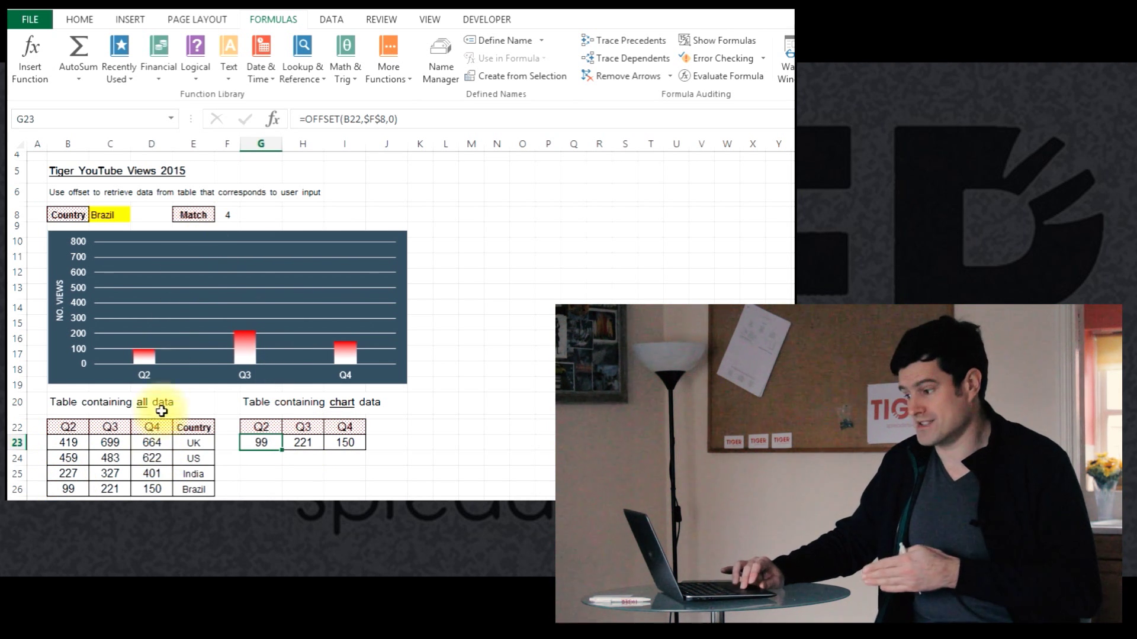
click(101, 214)
text(UK)
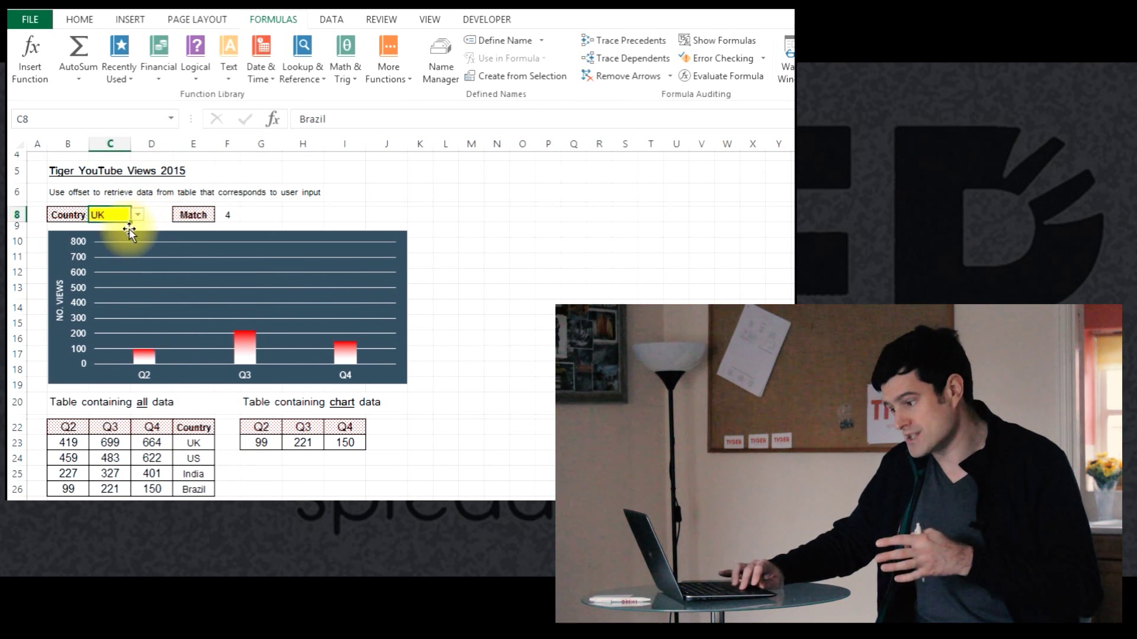
click(97, 214)
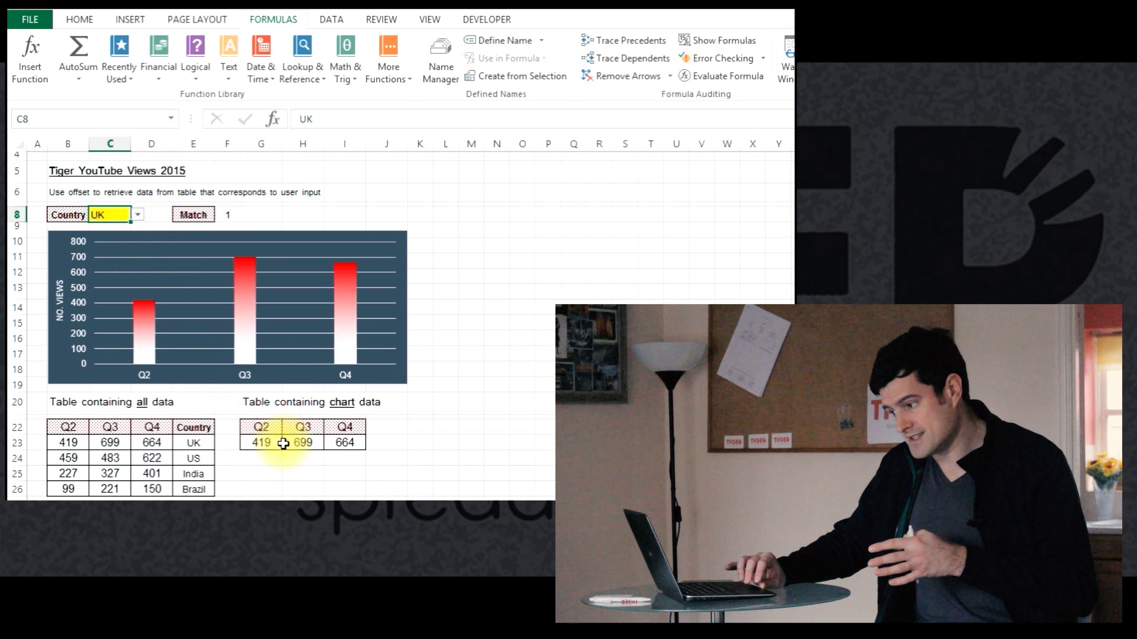
mouse_move(319, 341)
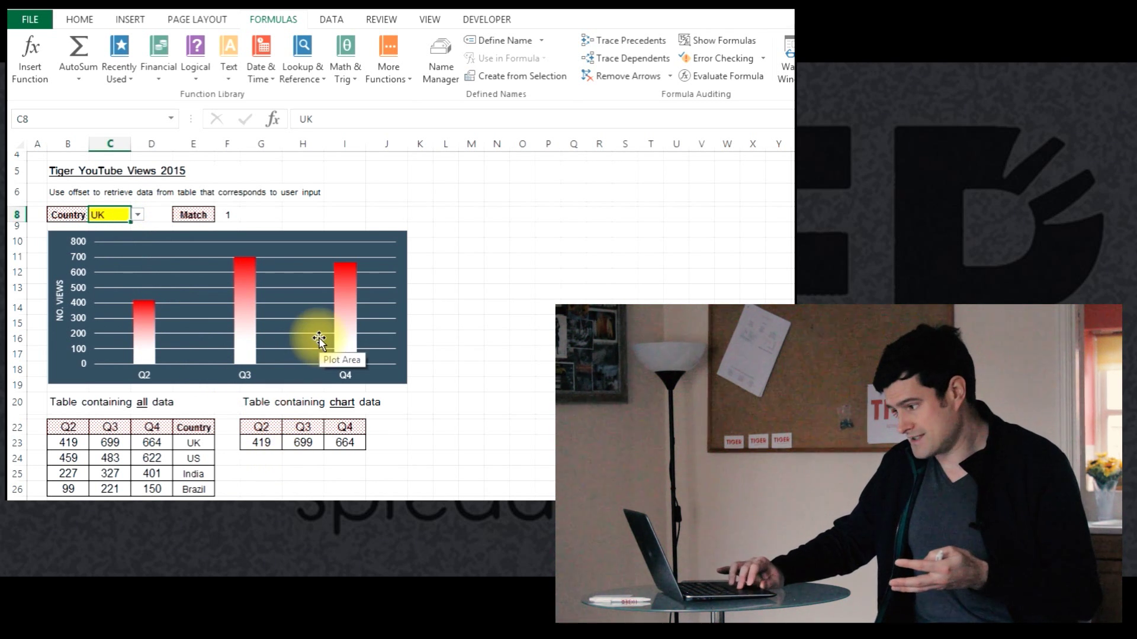
click(386, 216)
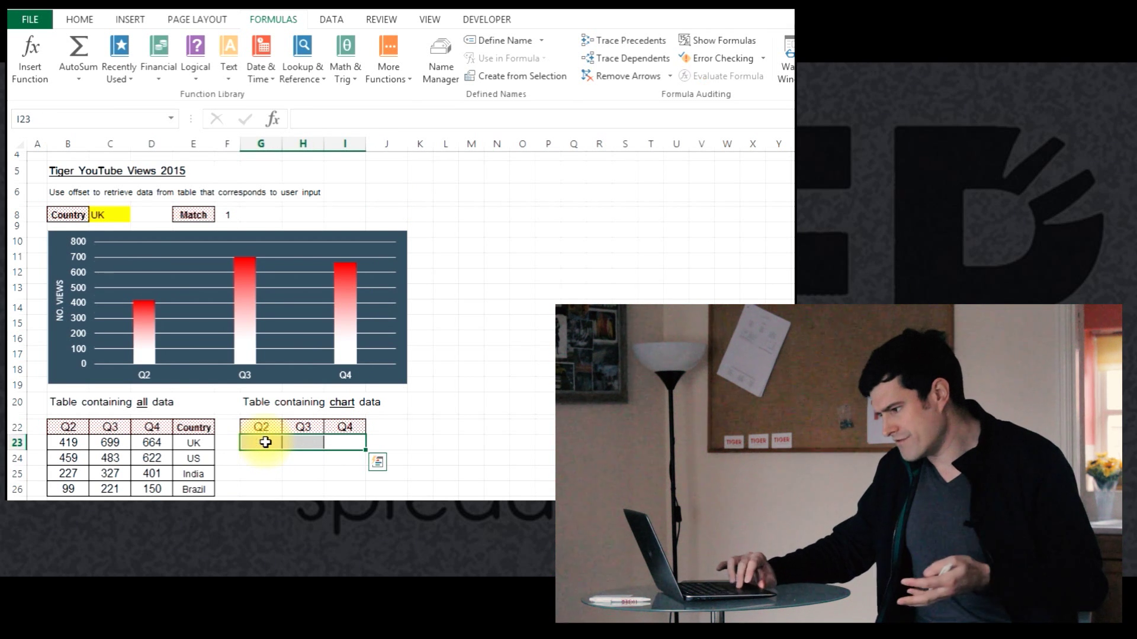
key(Delete)
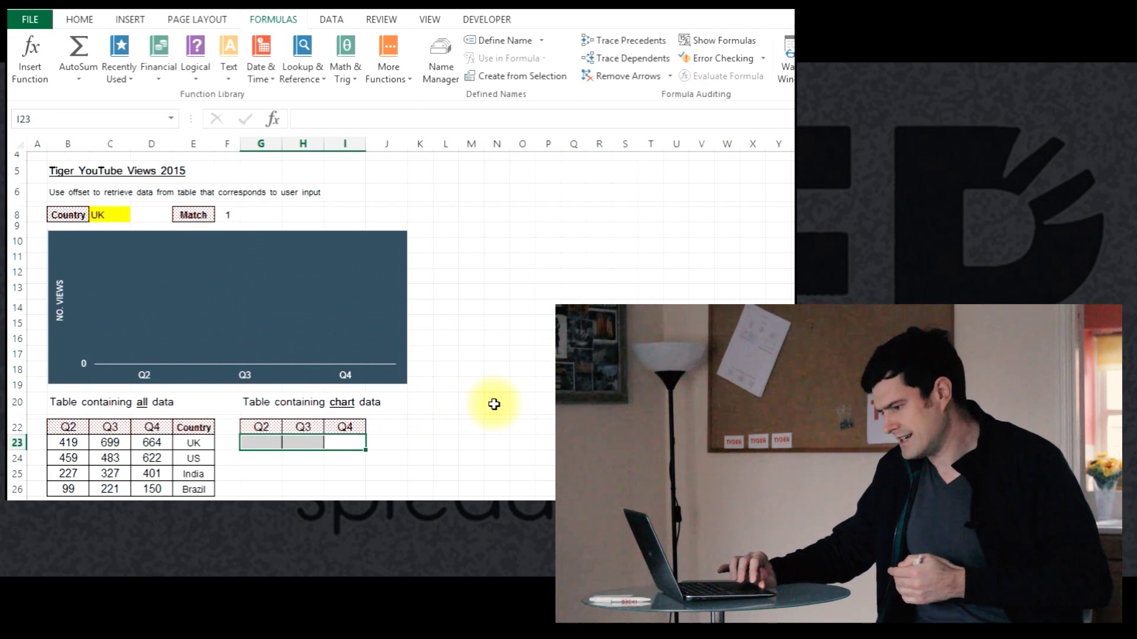
mouse_move(281, 316)
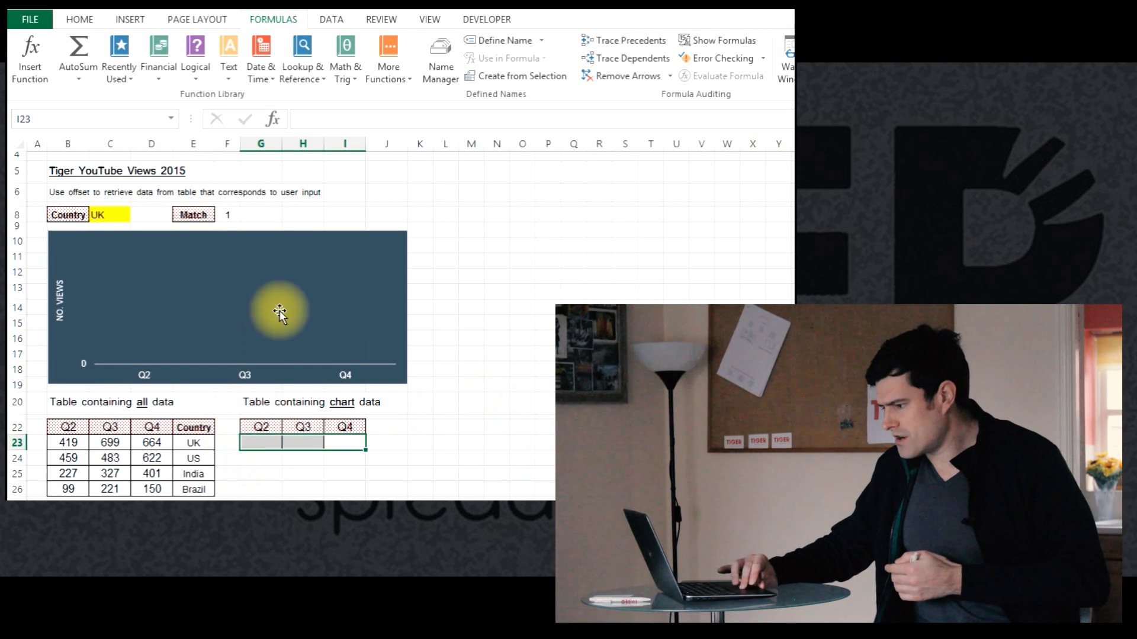
click(227, 215)
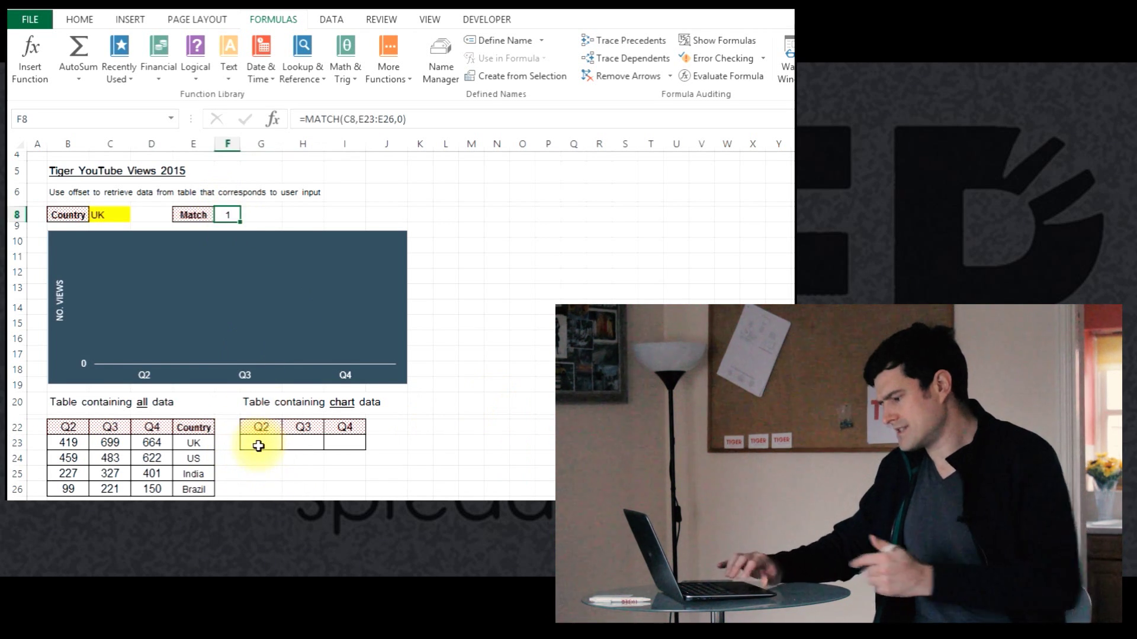
click(261, 442)
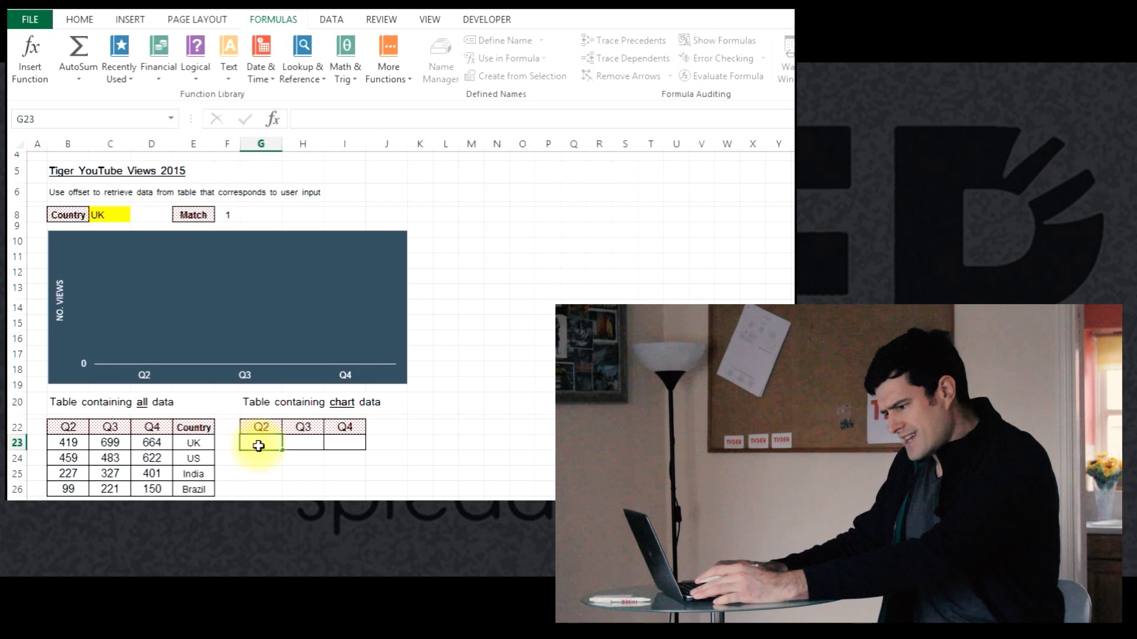
click(36, 442)
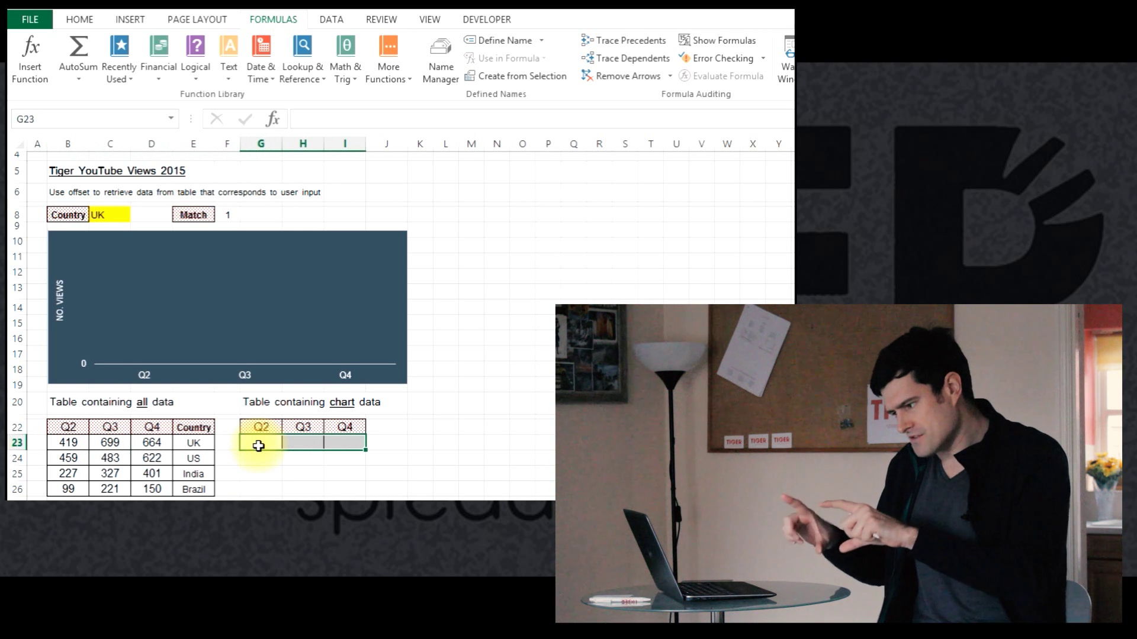
click(227, 443)
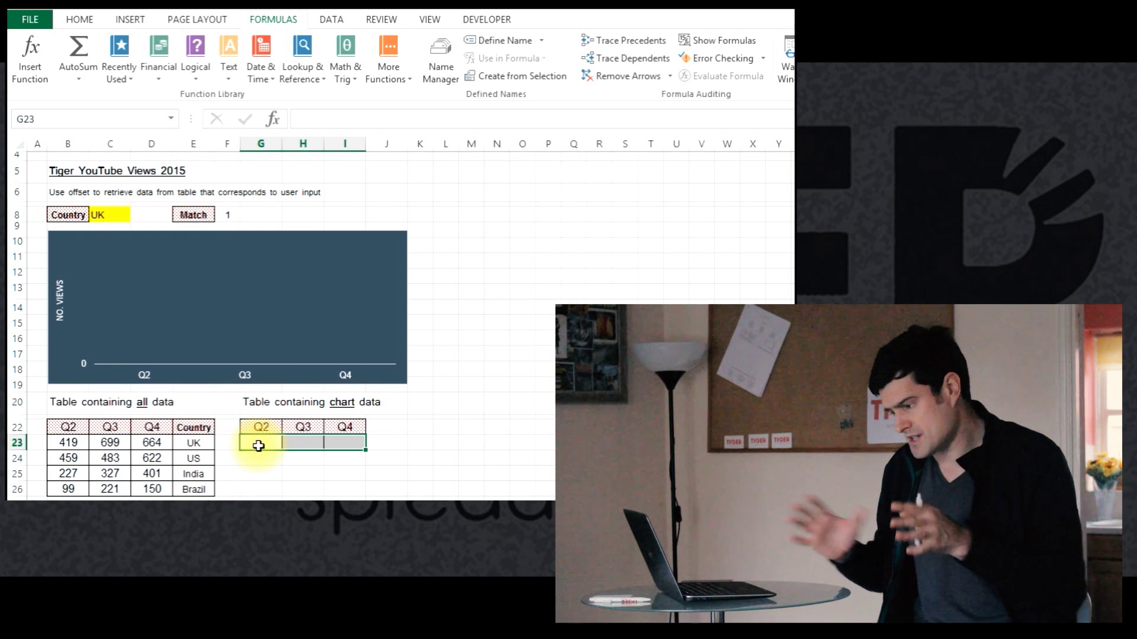
click(226, 443)
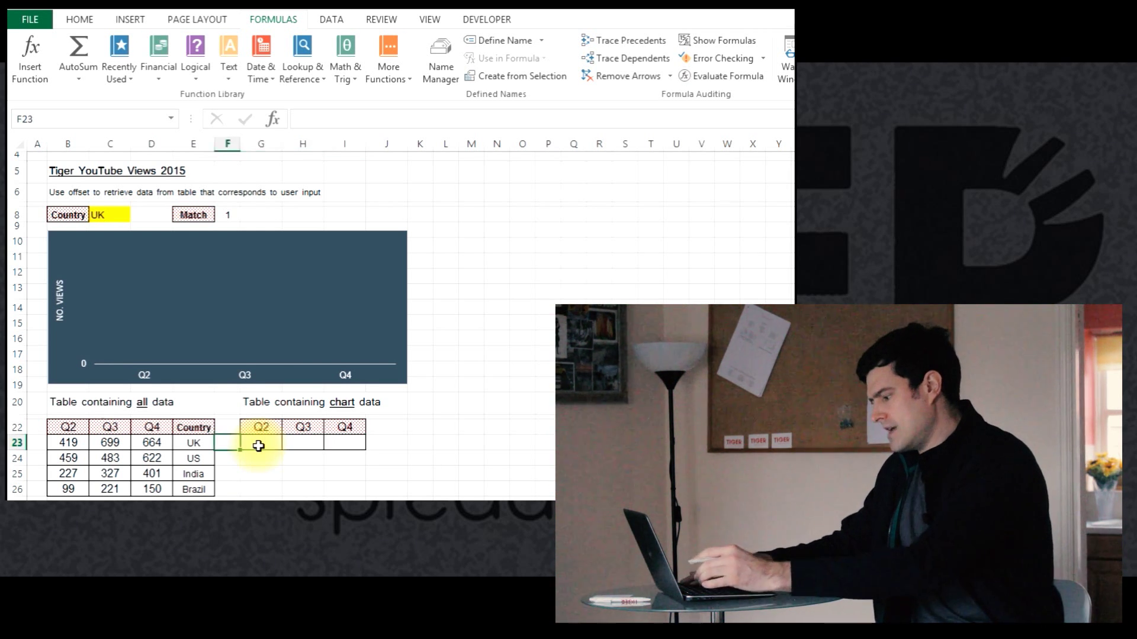
- Start typing =OFFSET( in G23 with header cell B22 as the reference
text(=offset(E23)
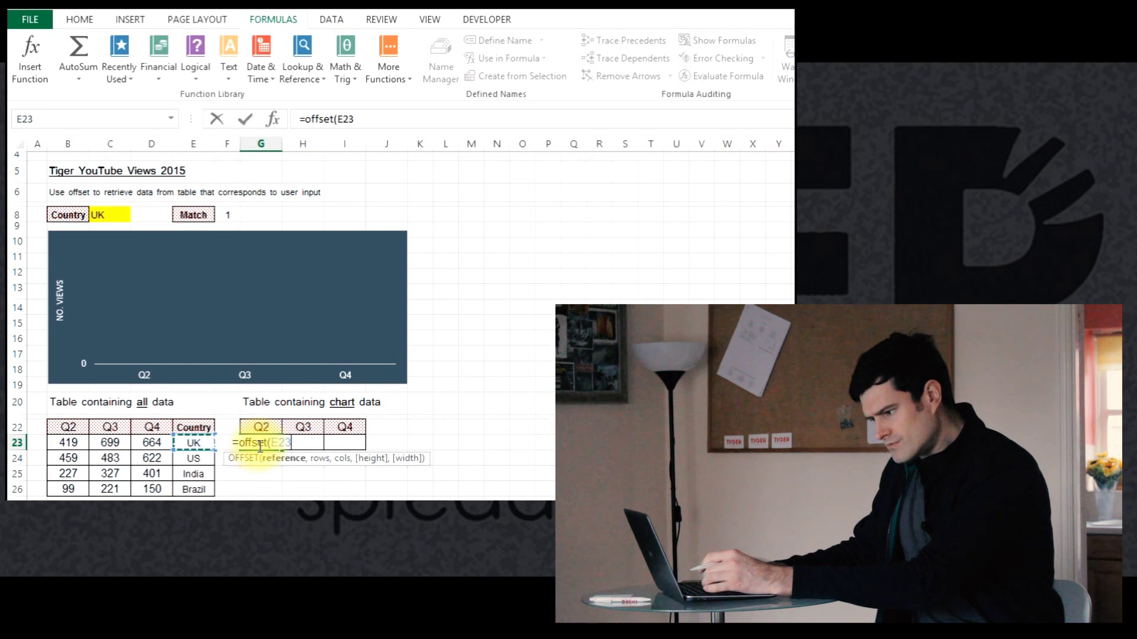
click(68, 442)
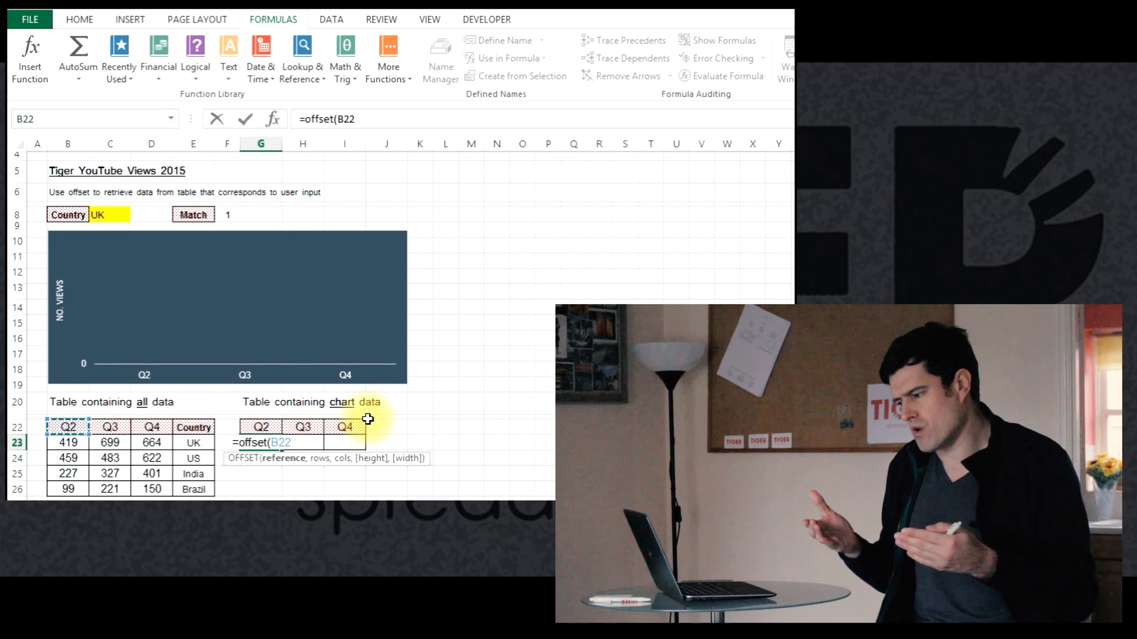
mouse_move(98, 232)
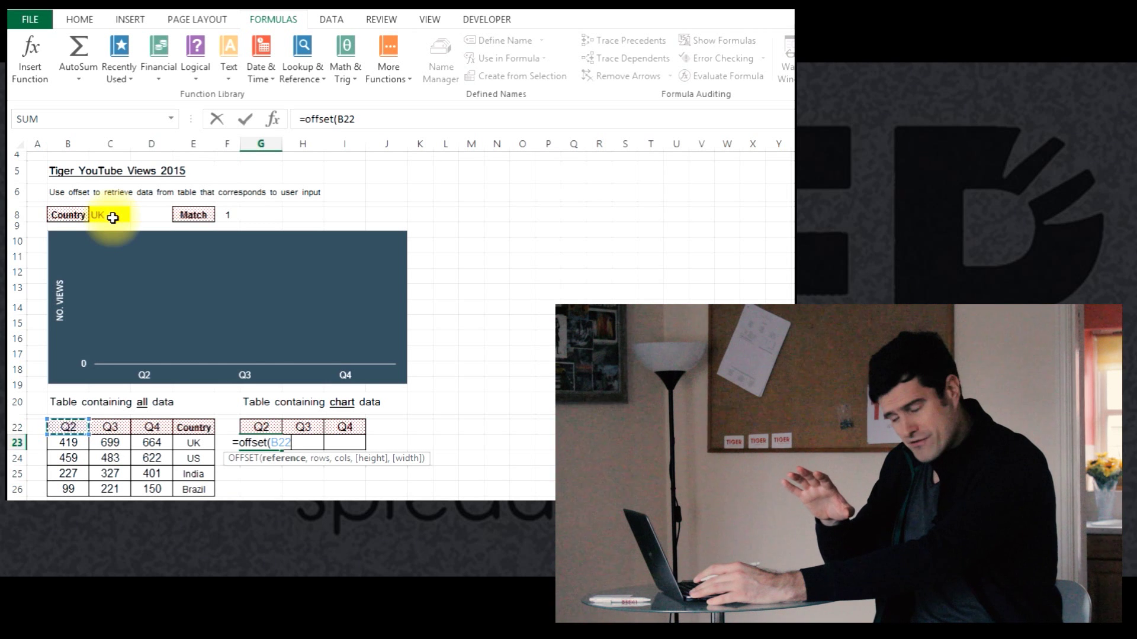
- Cancel the unfinished formula, pick India in C8, and check Match shows 3 in F8
key(Escape)
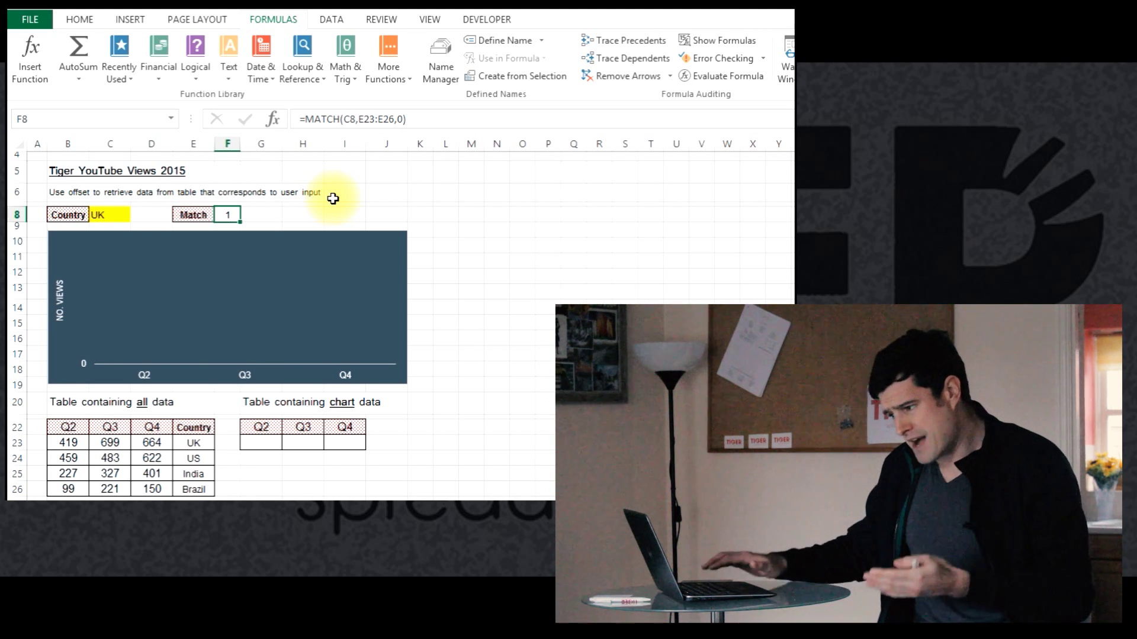
click(151, 215)
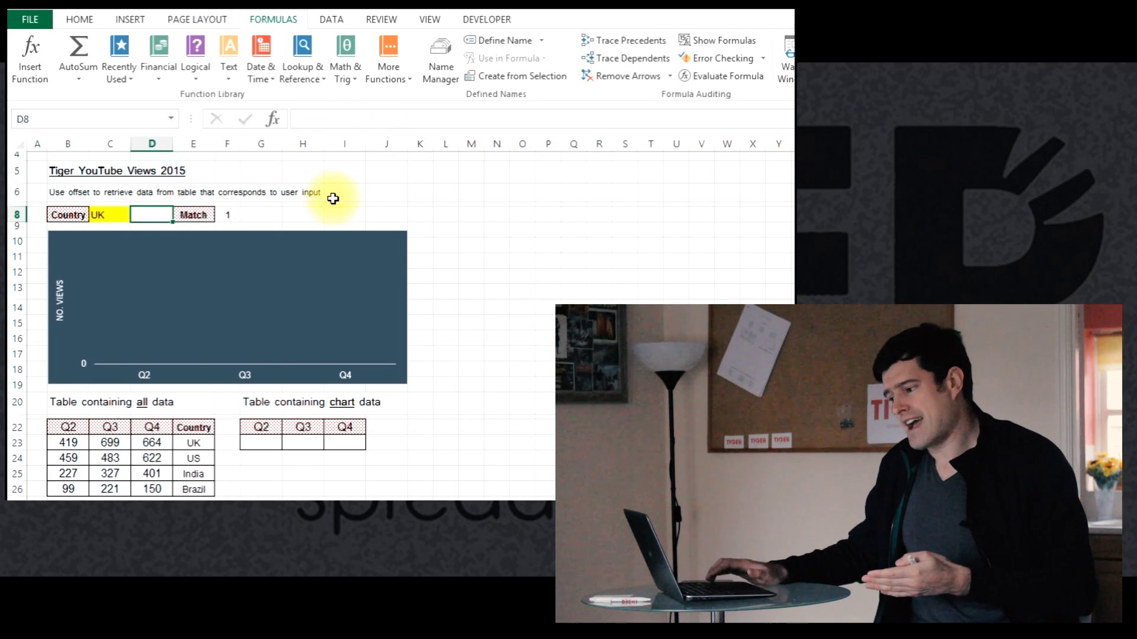
click(96, 215)
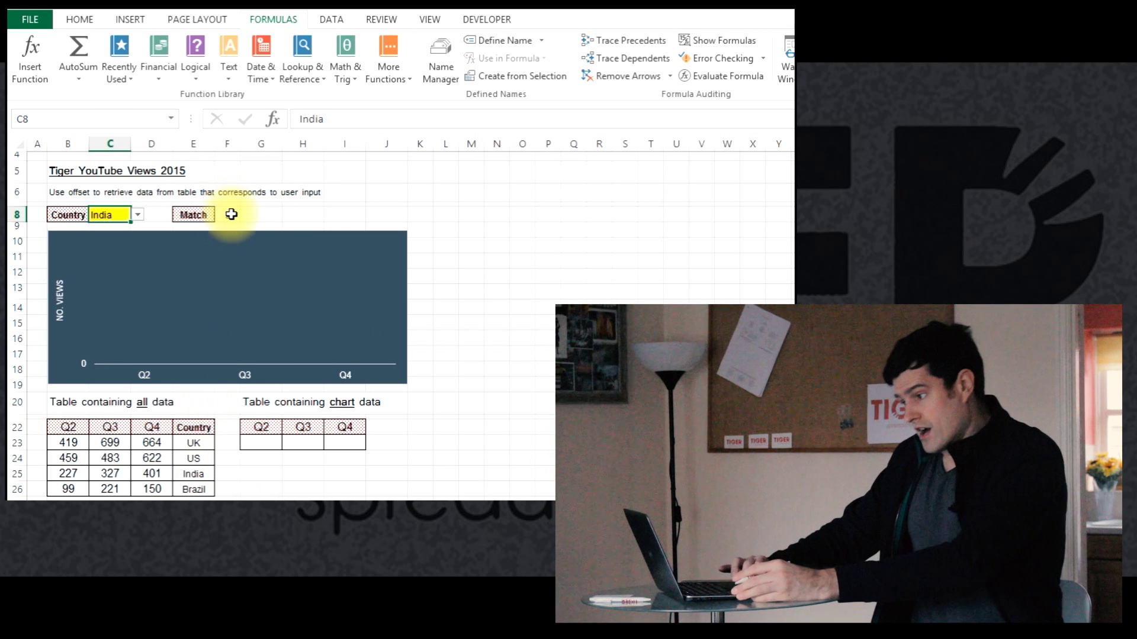
click(227, 214)
text(=MATCH(C8,E23:E26,0))
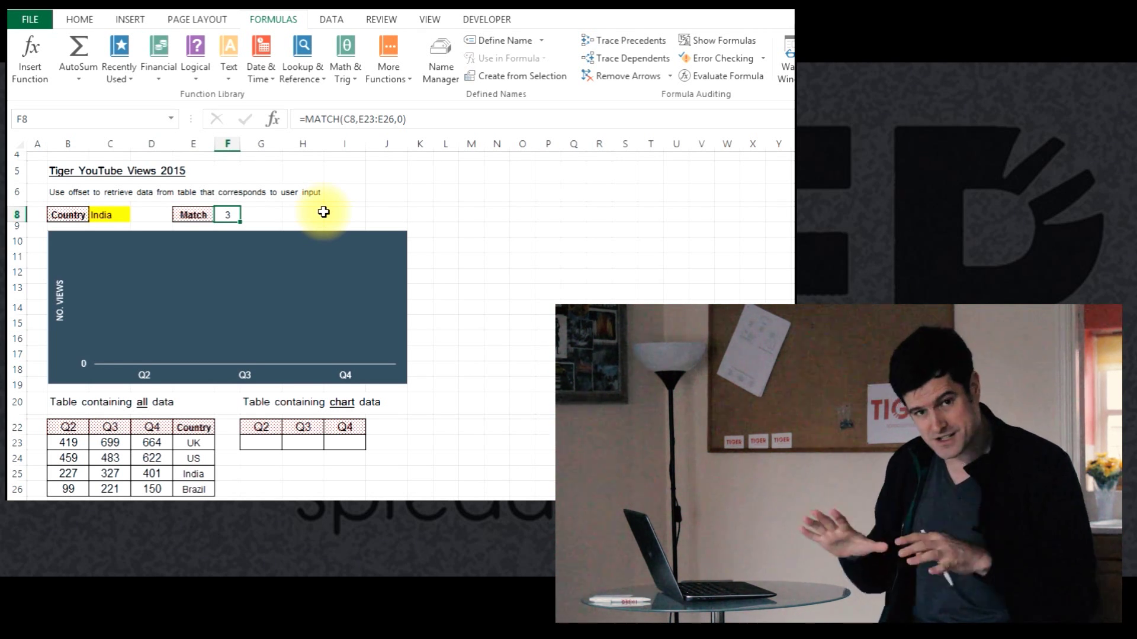
mouse_move(270, 397)
text(=offset(B22)
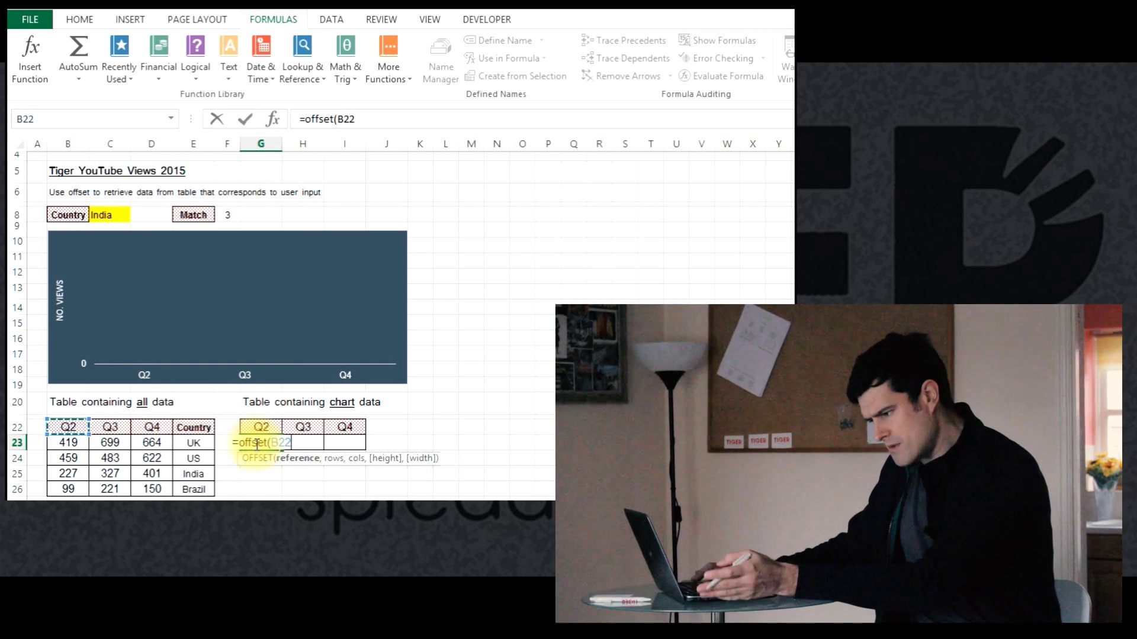
- Complete G23 as =OFFSET(B22,$F$8,0) so it returns India's Q2 views
text(,)
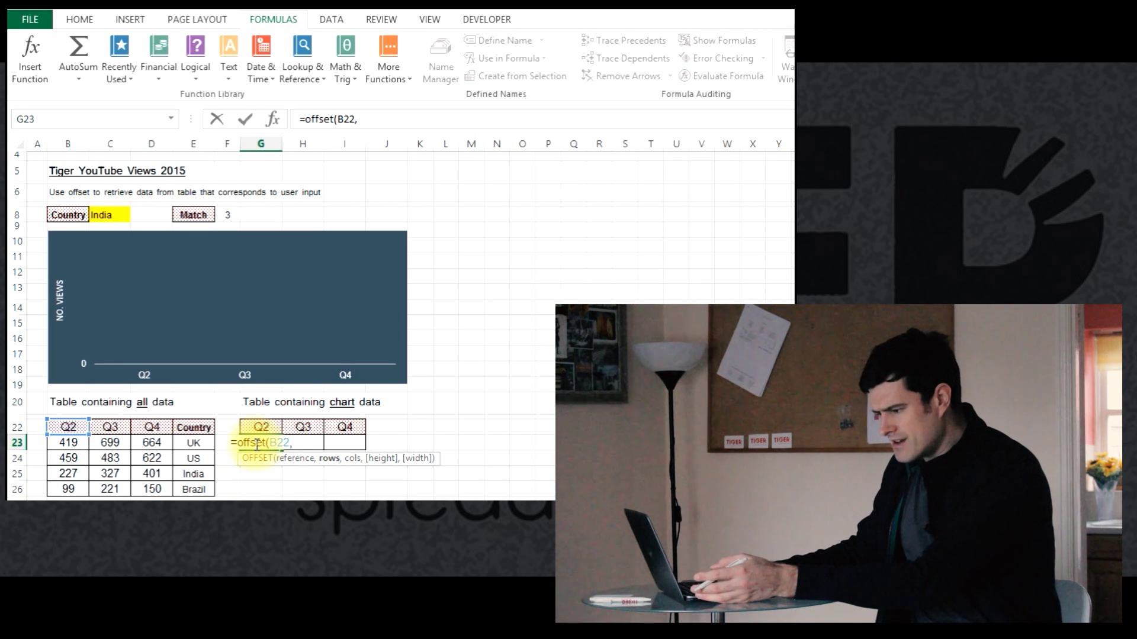
text(G12)
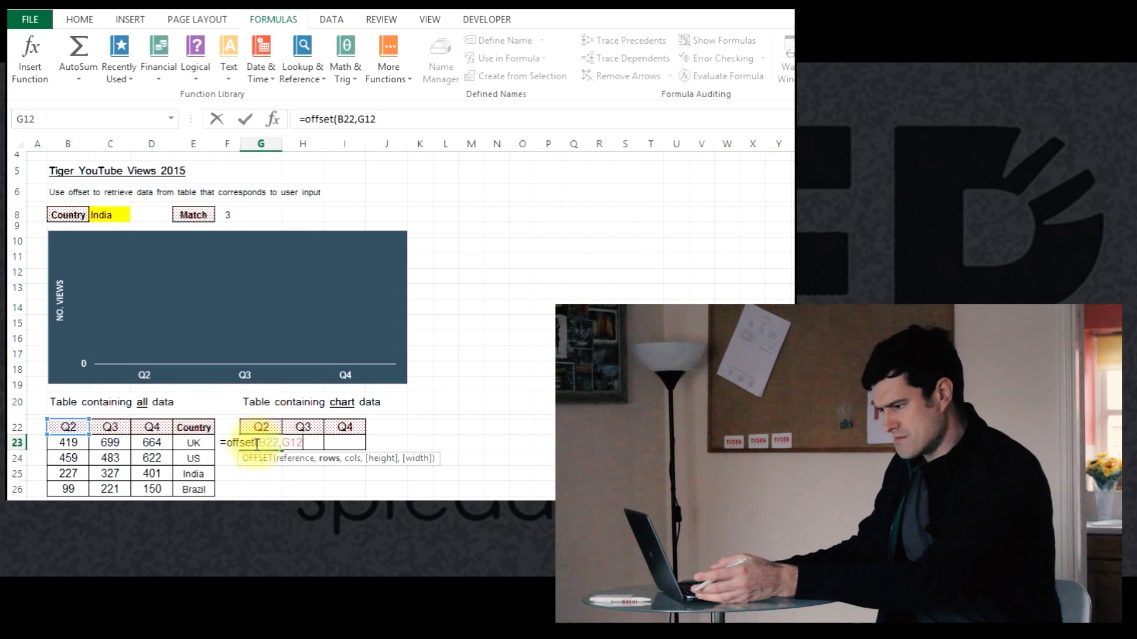
click(227, 214)
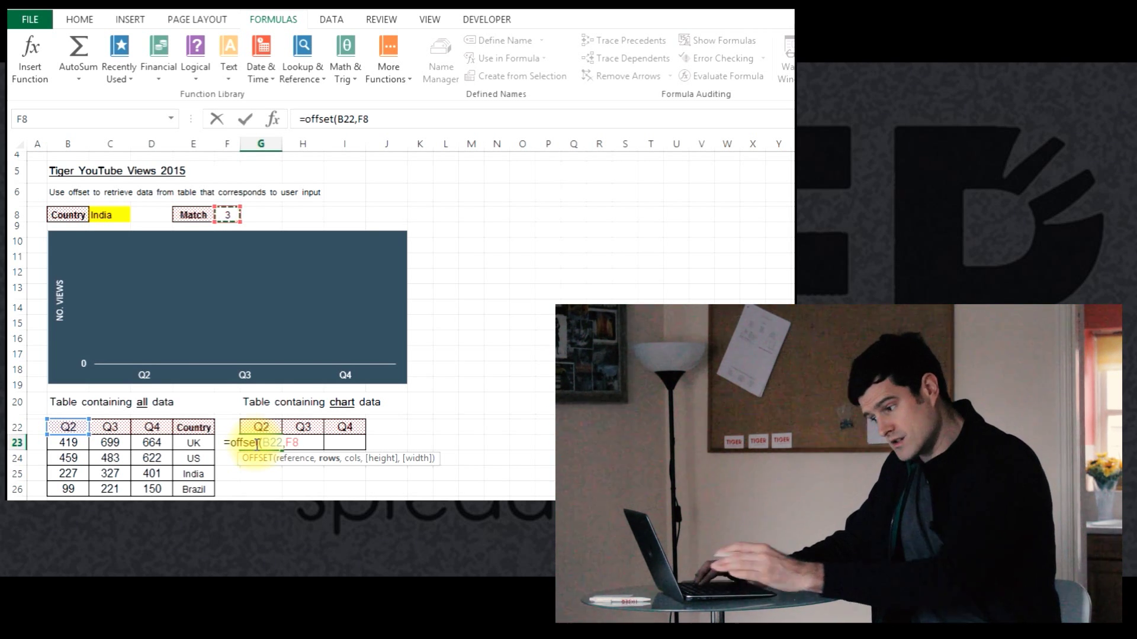
key(f4)
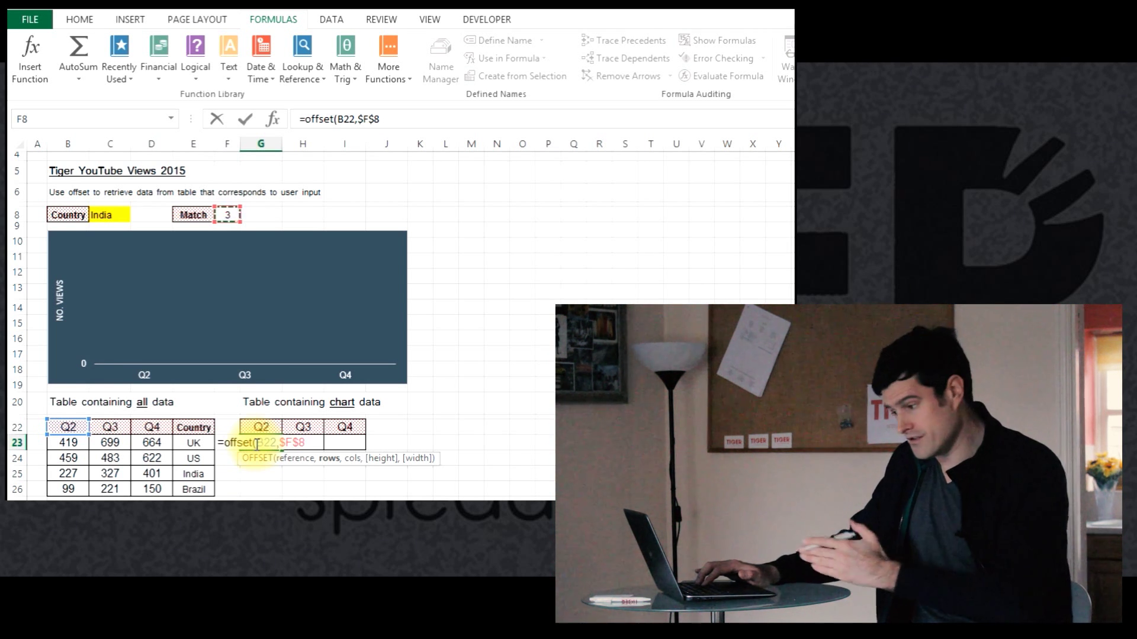
text(,)
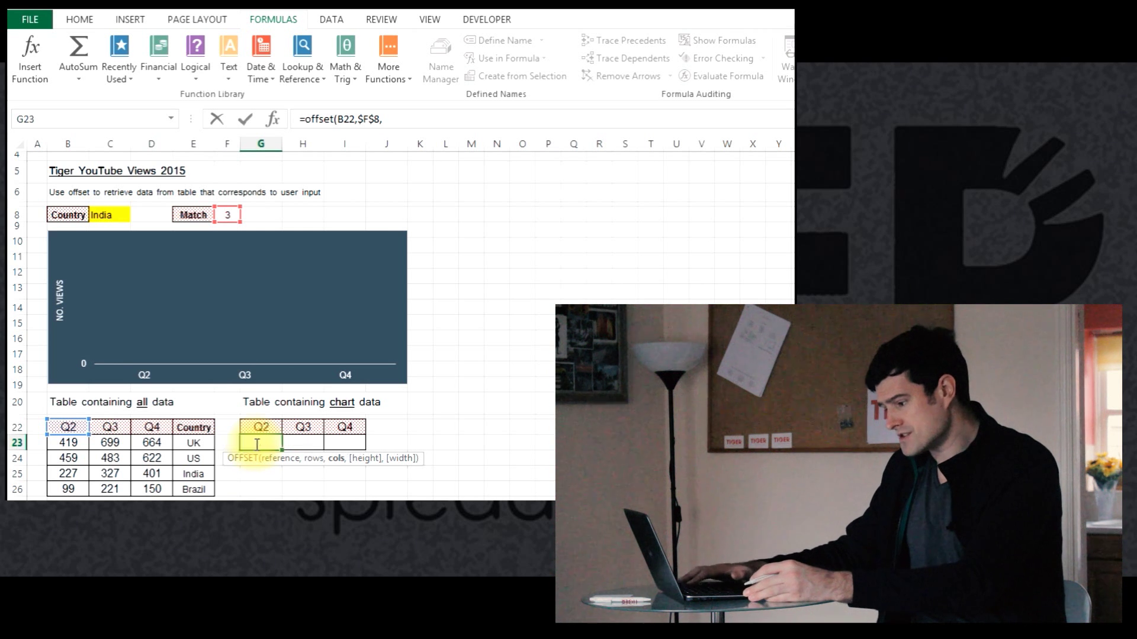
text(0)
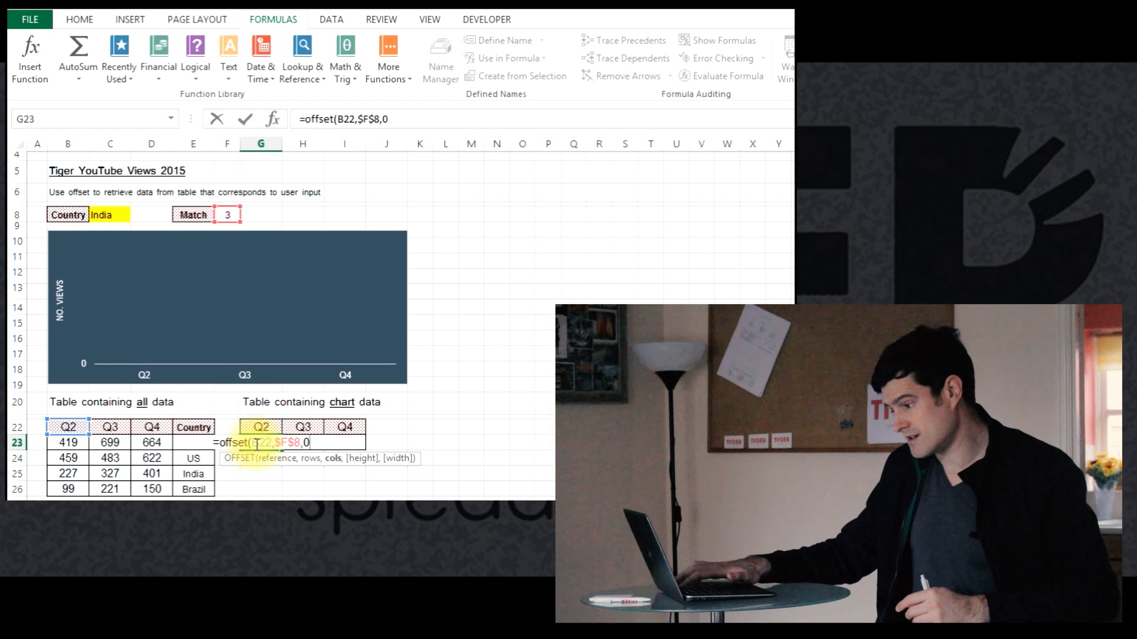
key(Return)
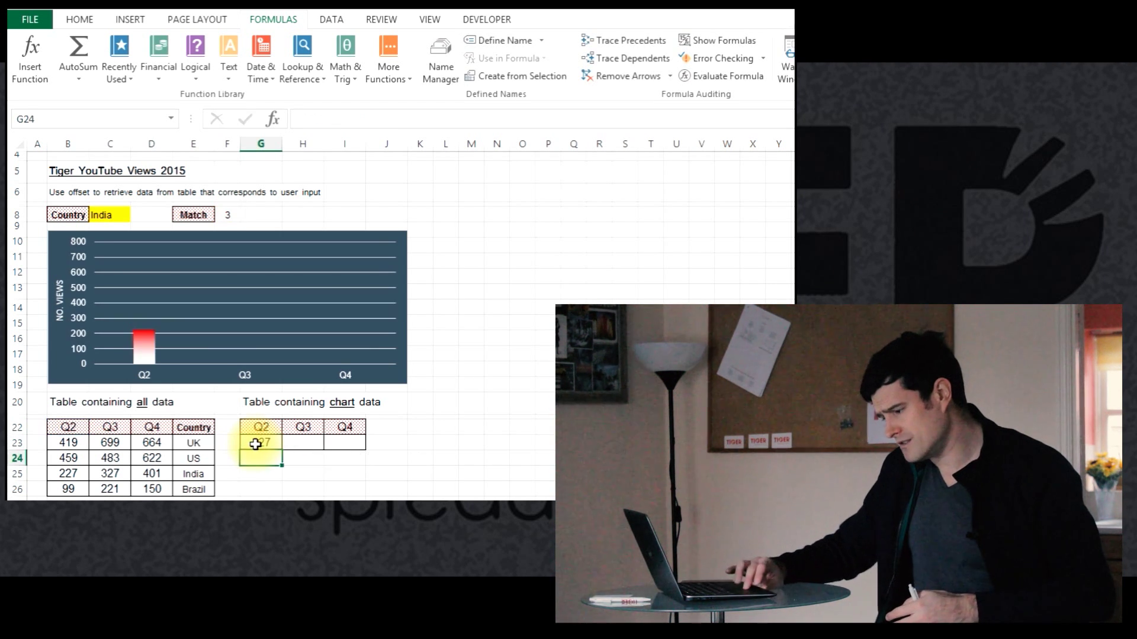
- Review the G23 formula and switch the Country to Brazil, giving Q2 99 views
click(260, 442)
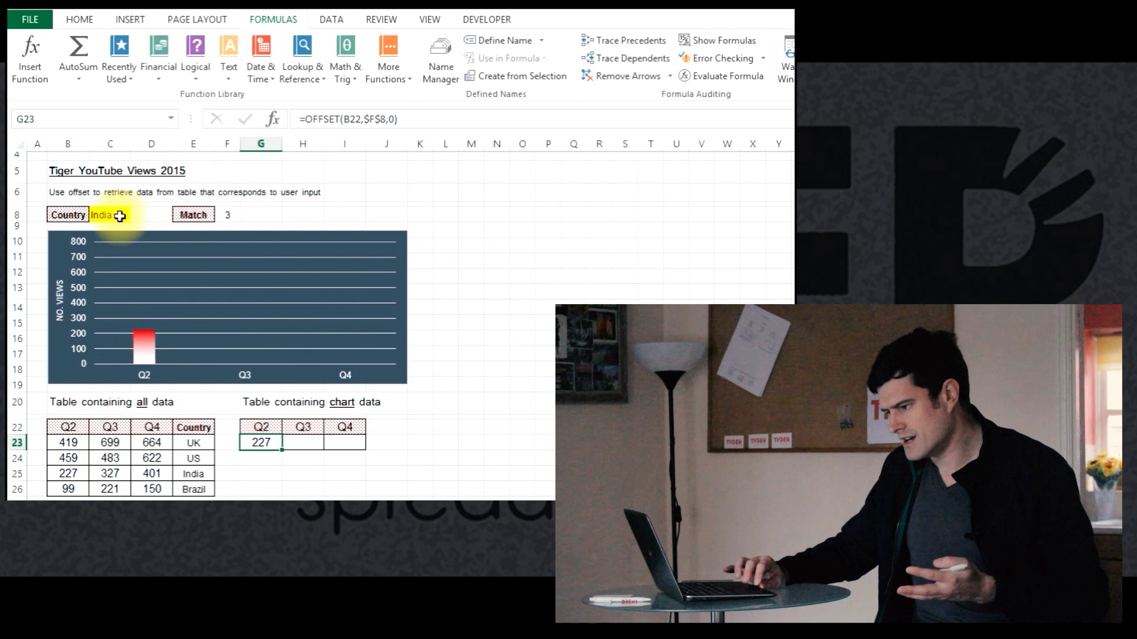
click(101, 215)
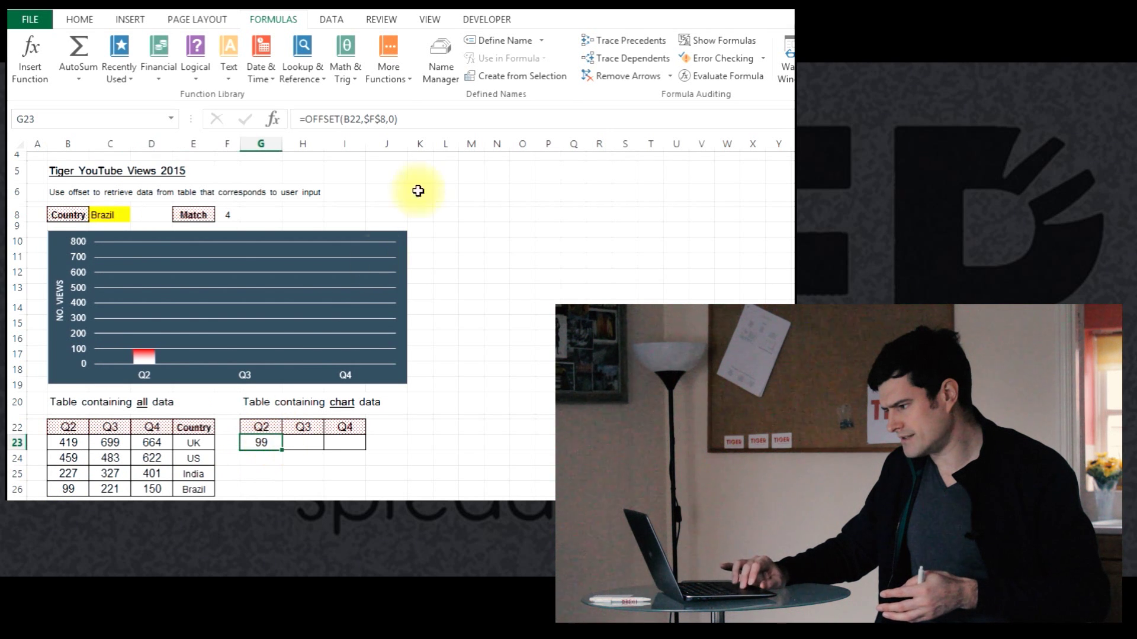
mouse_move(442, 117)
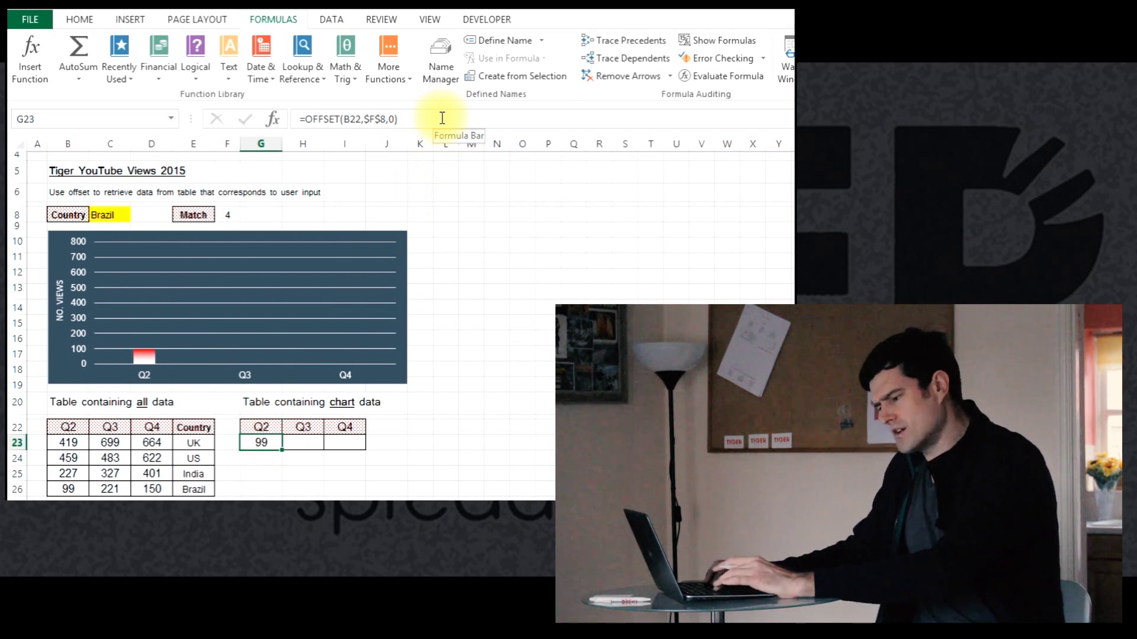
- Copy the G23 OFFSET formula into H23 and I23, then compare the G23 and I23 formulas
key(ctrl+c)
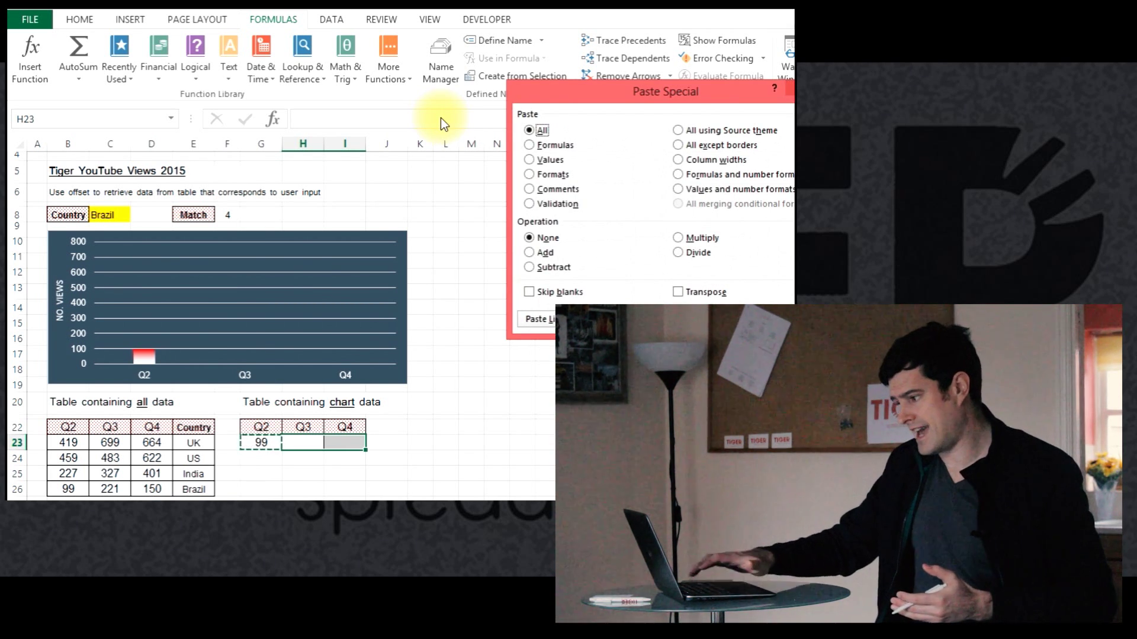
click(530, 145)
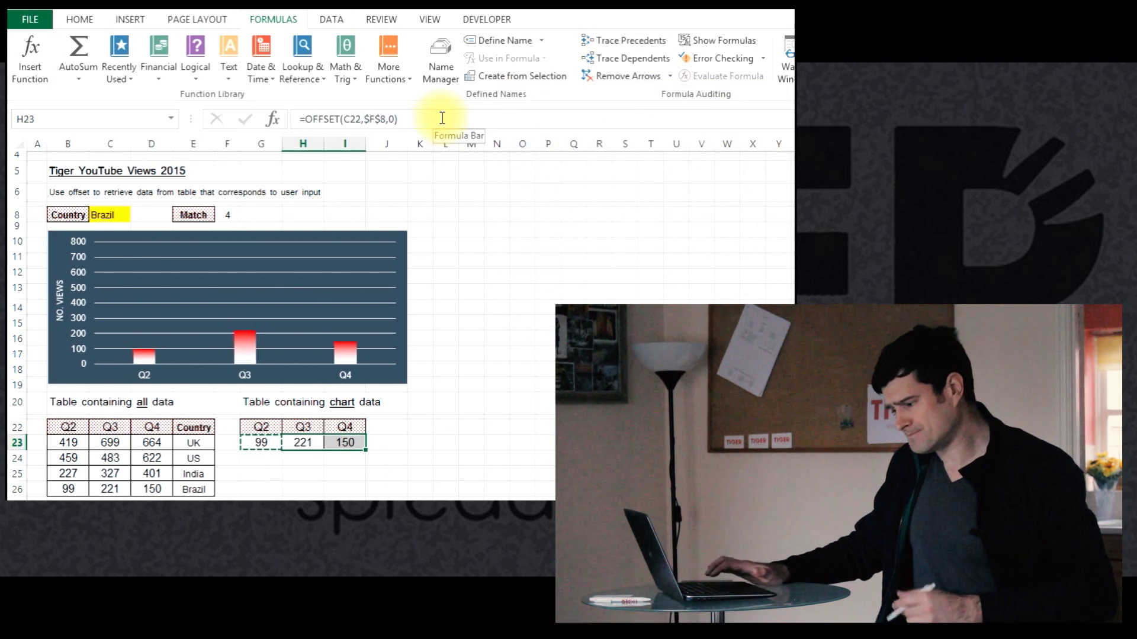
click(259, 442)
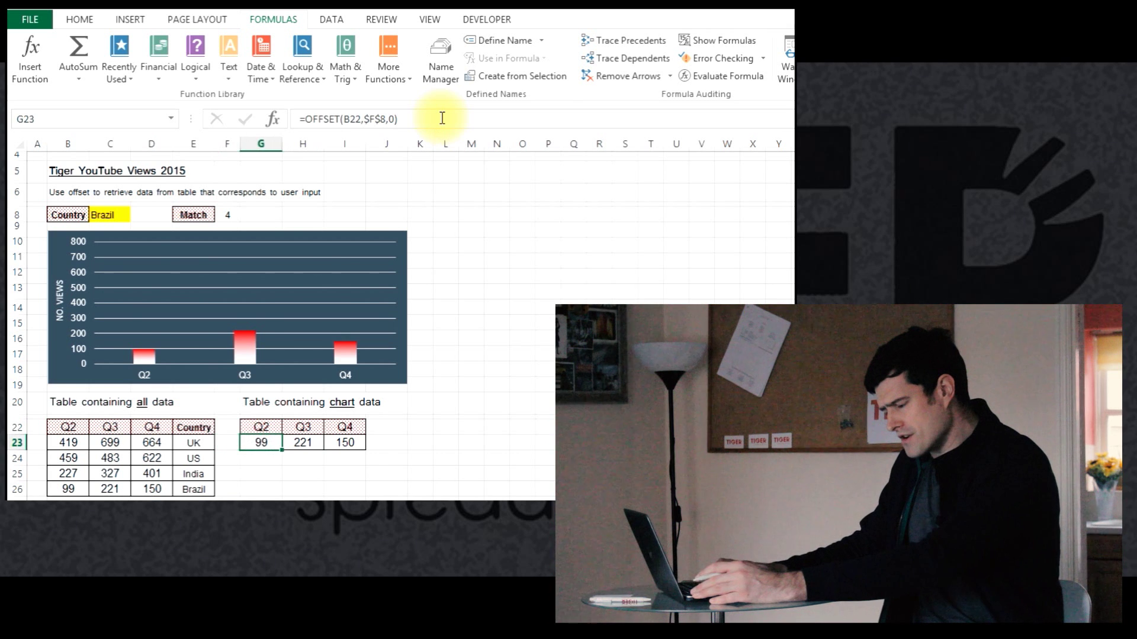
click(344, 442)
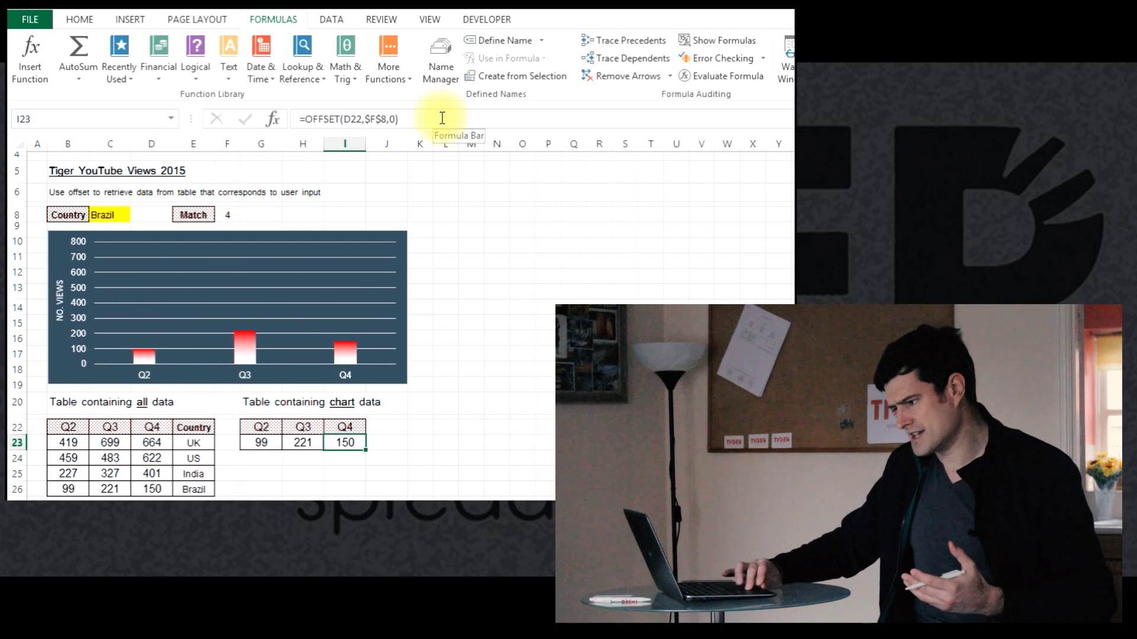
mouse_move(264, 464)
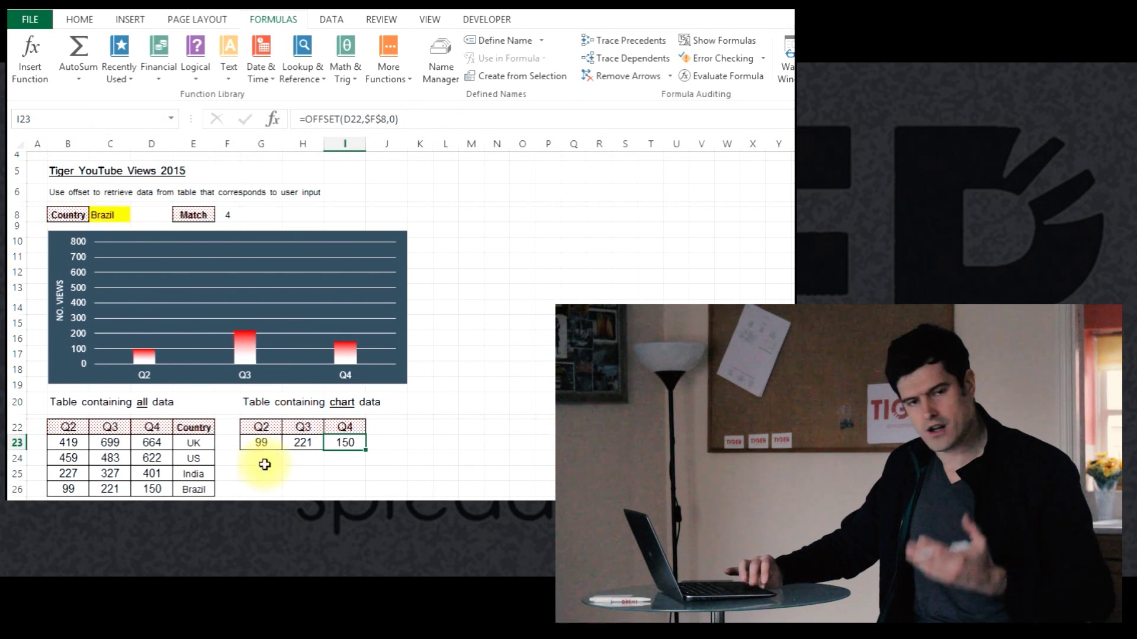
click(102, 214)
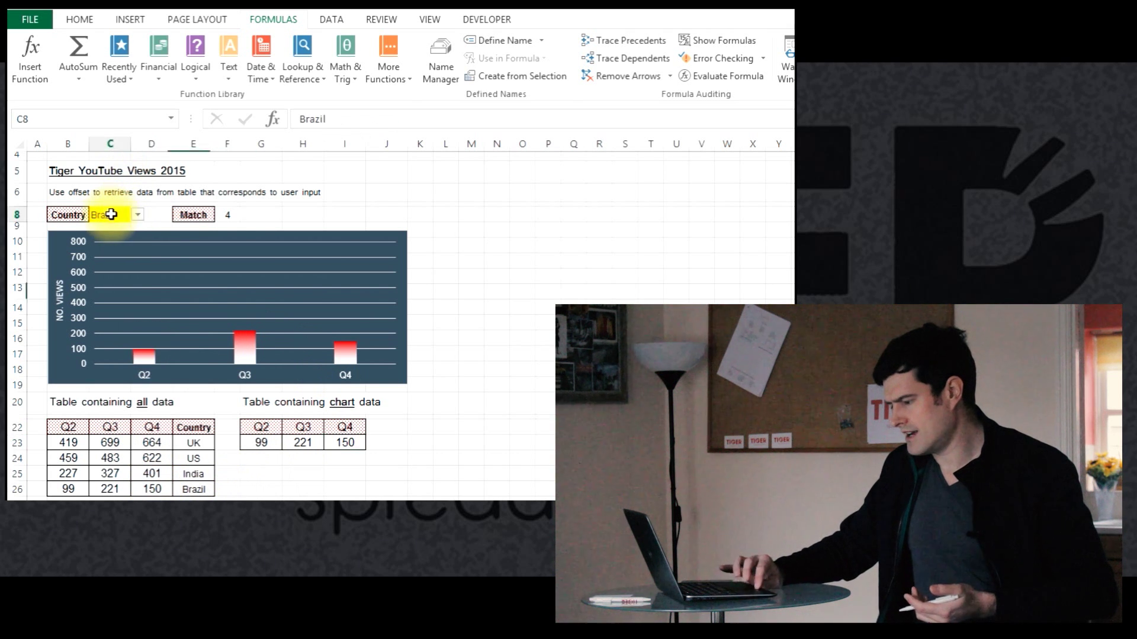
click(113, 214)
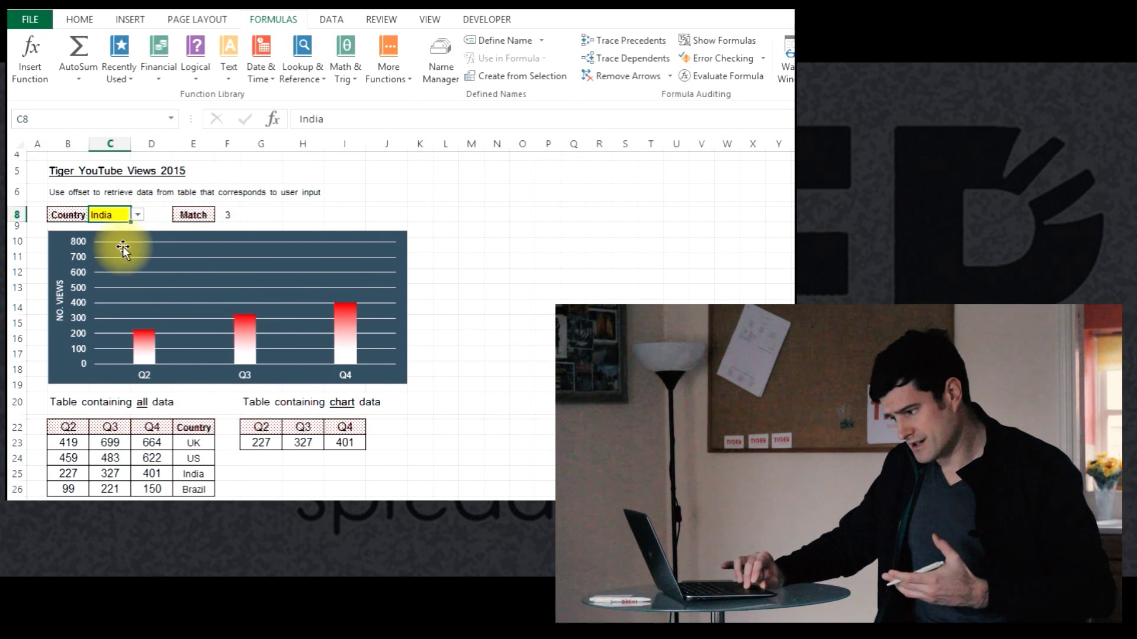
mouse_move(127, 474)
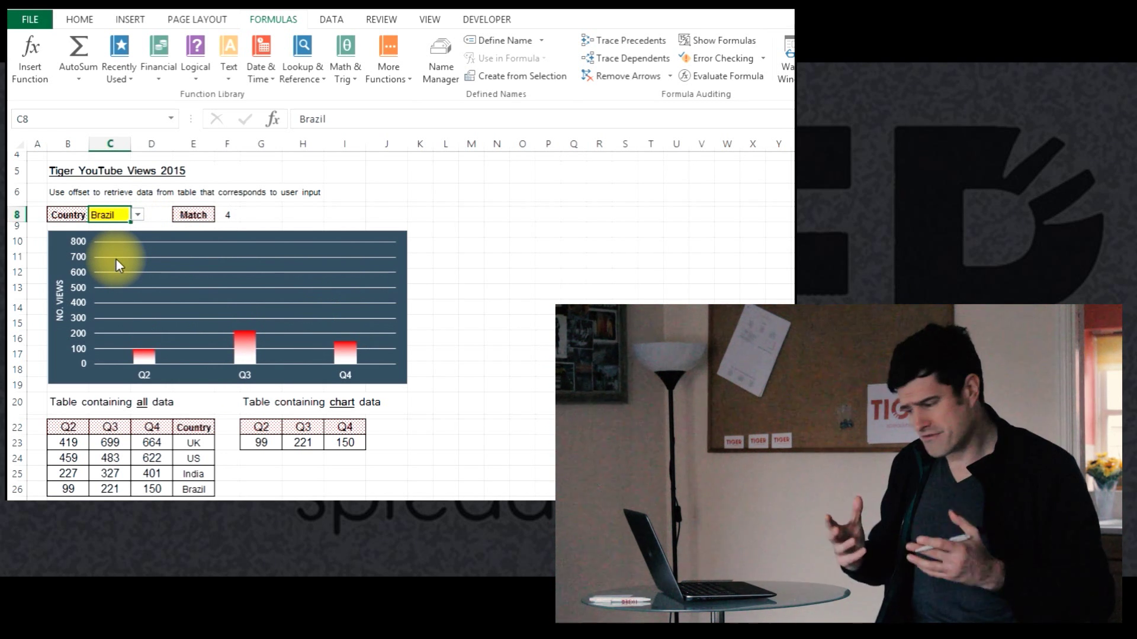
click(260, 442)
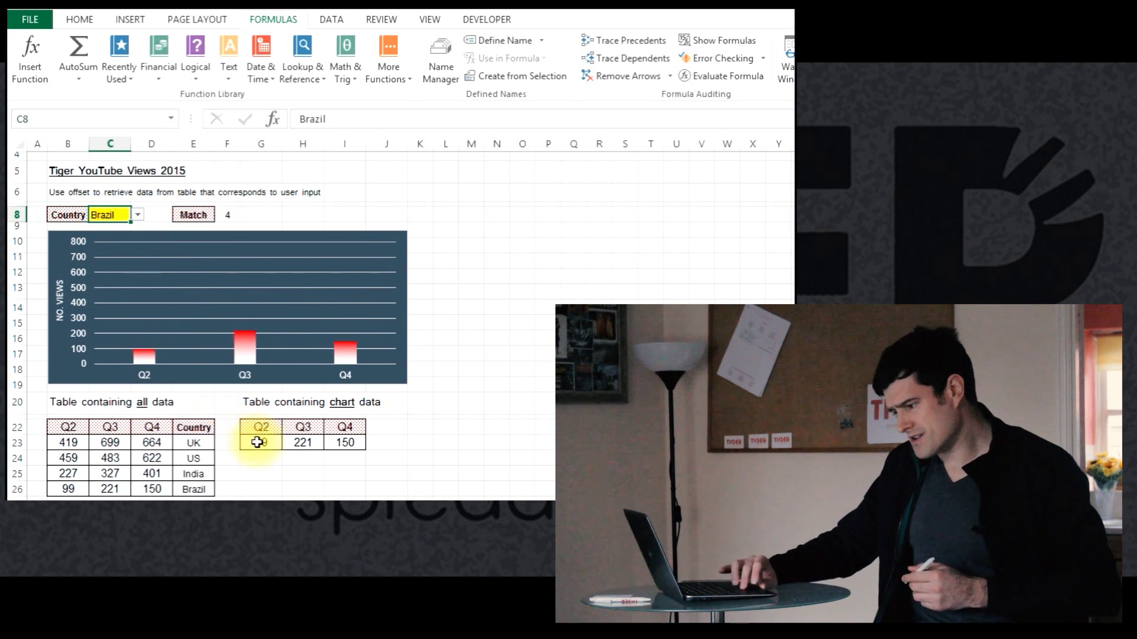
click(261, 443)
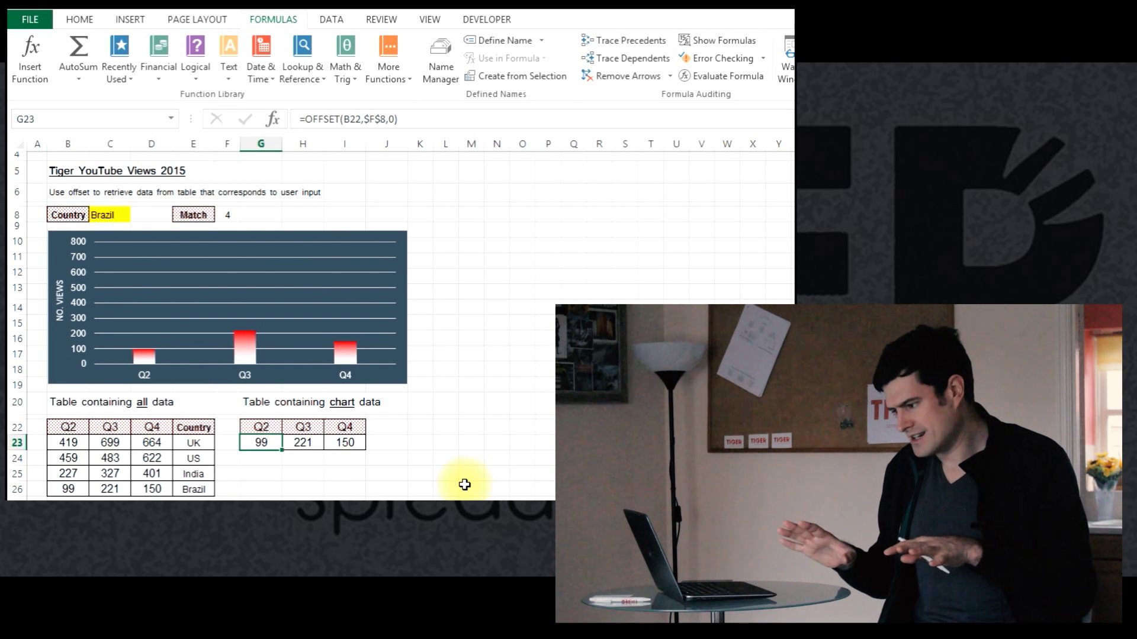
mouse_move(245, 356)
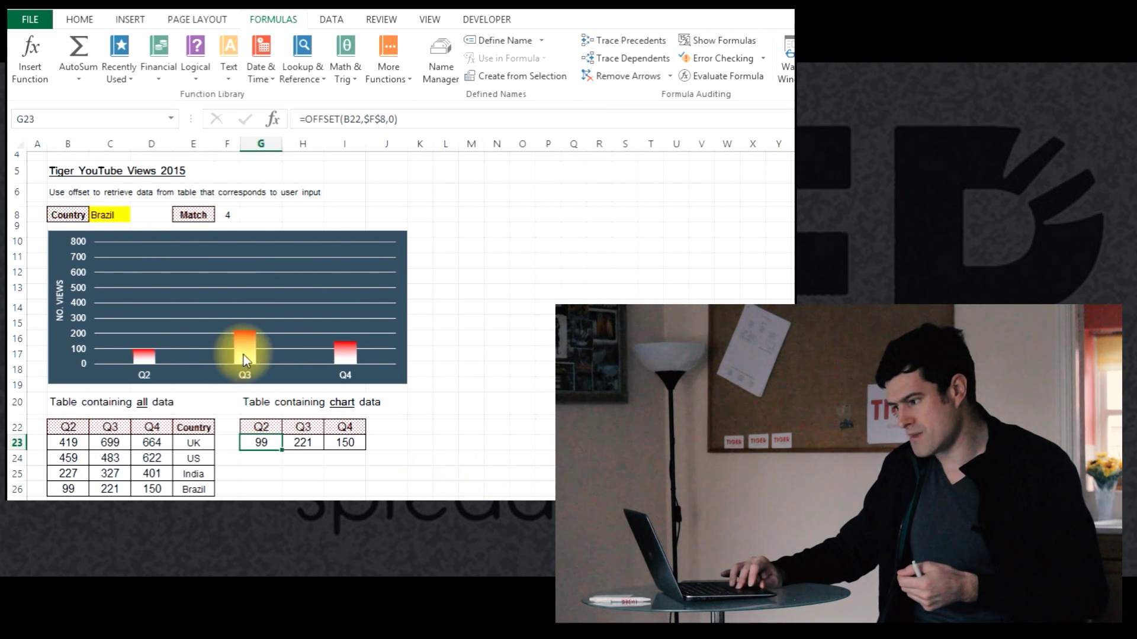
click(207, 214)
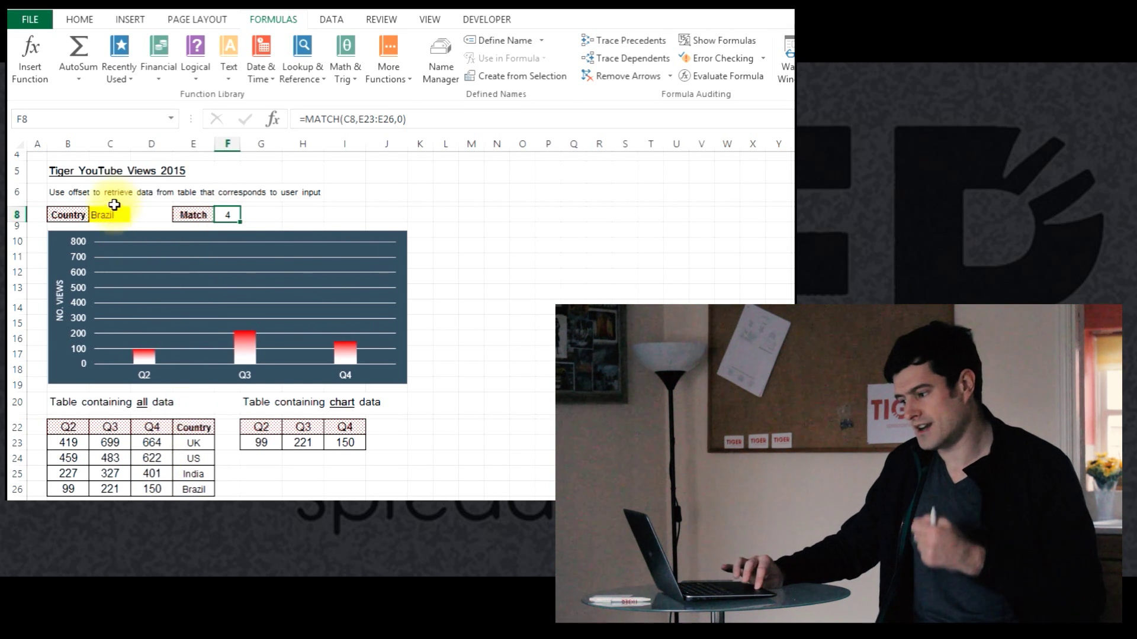
click(103, 215)
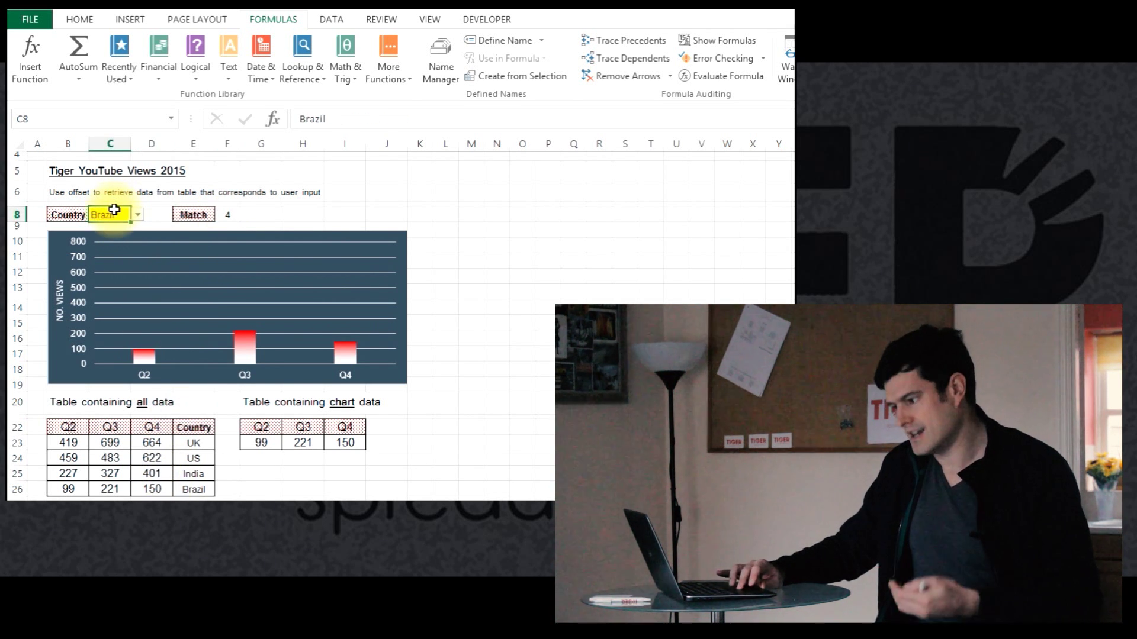
click(224, 214)
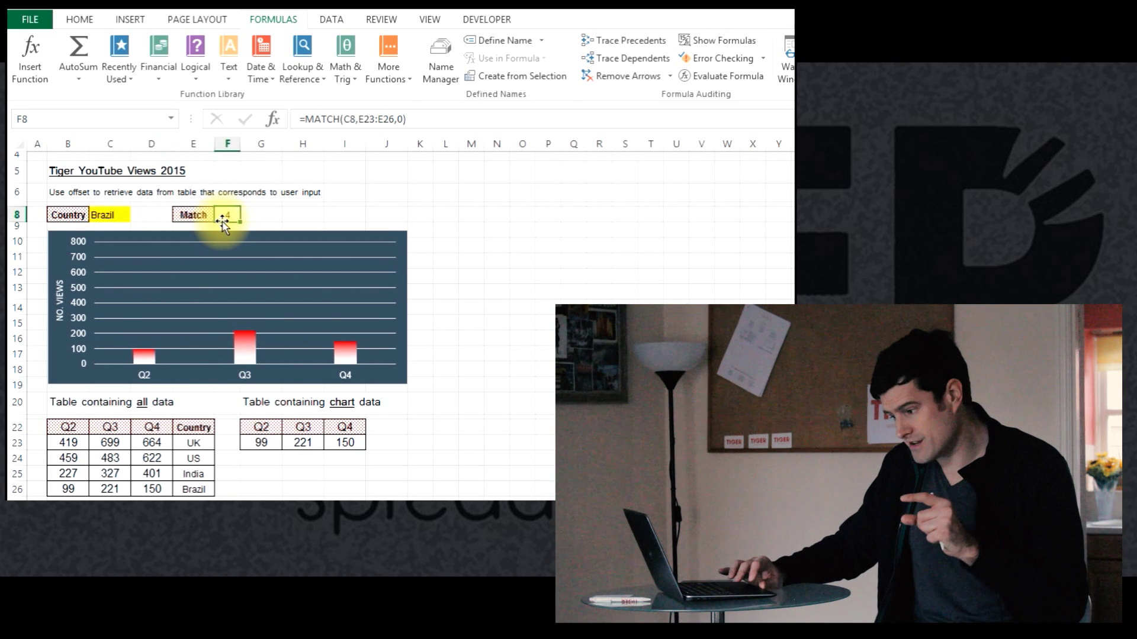
click(261, 443)
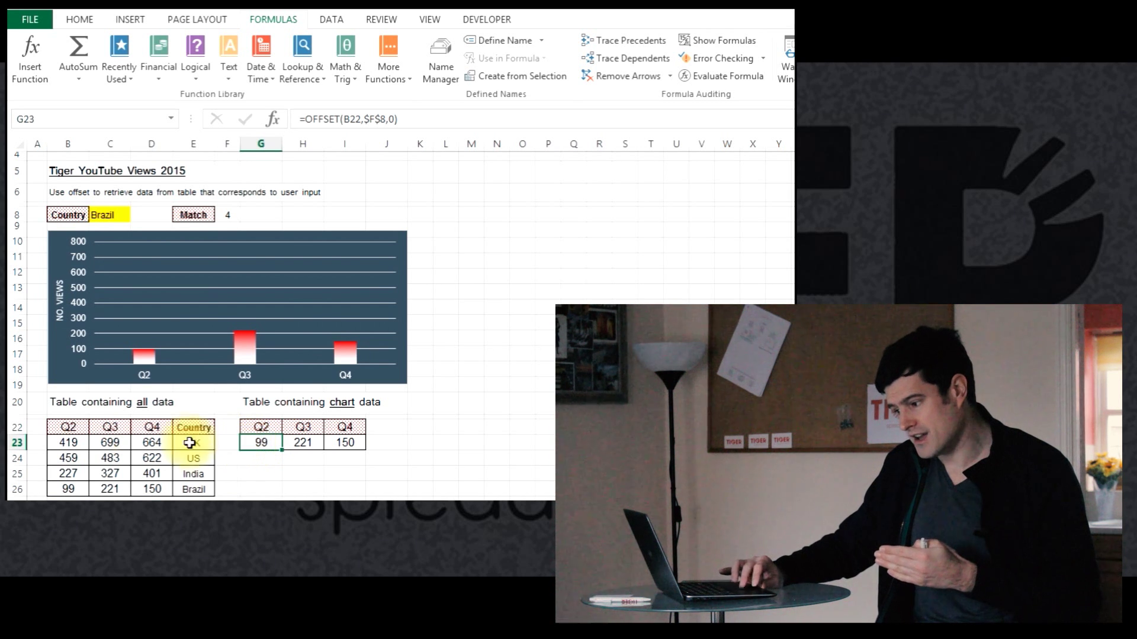
click(68, 426)
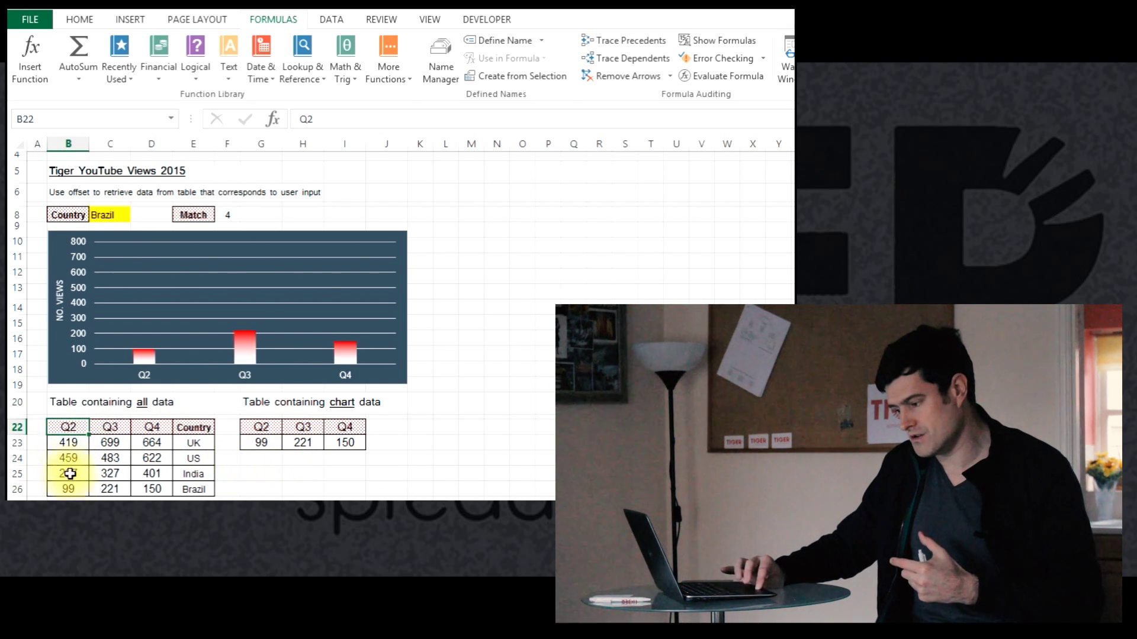
click(67, 489)
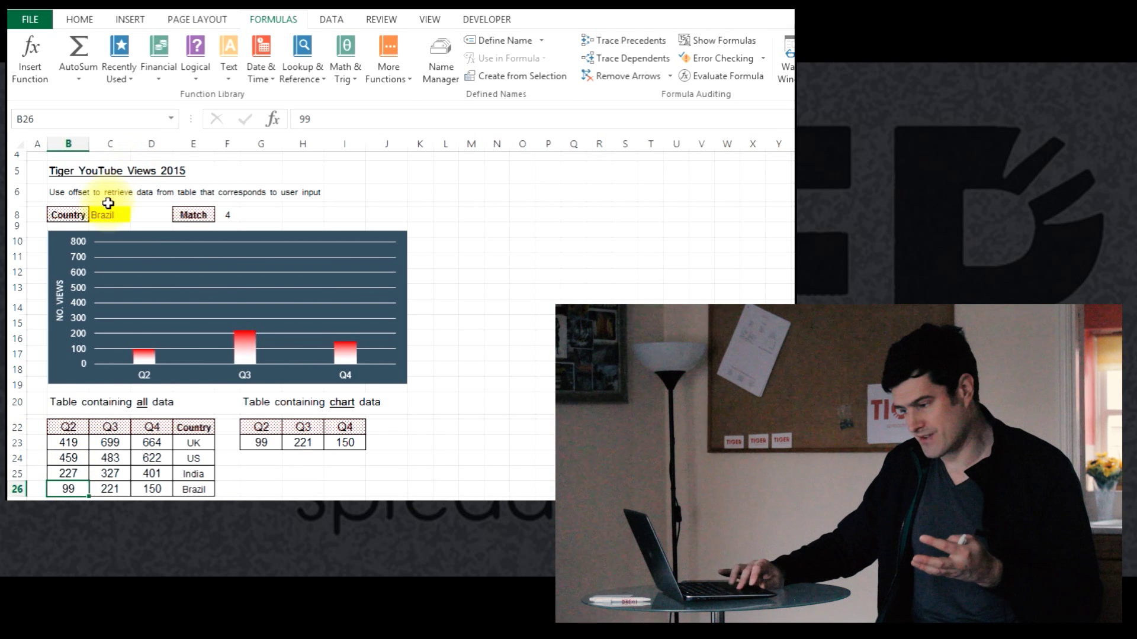
mouse_move(356, 272)
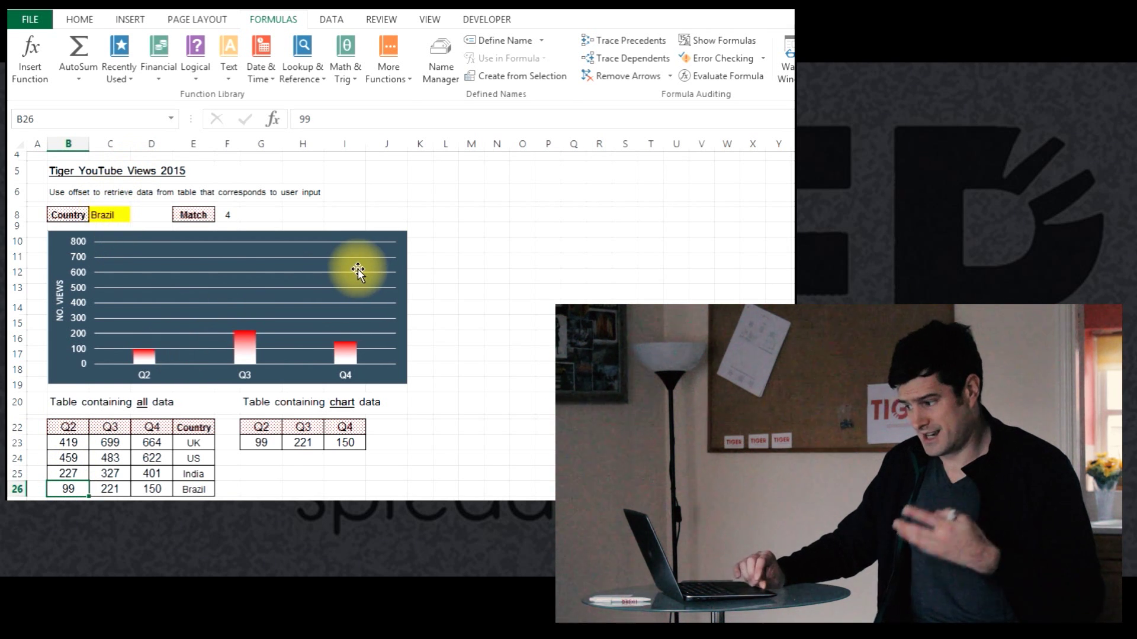
right_click(358, 274)
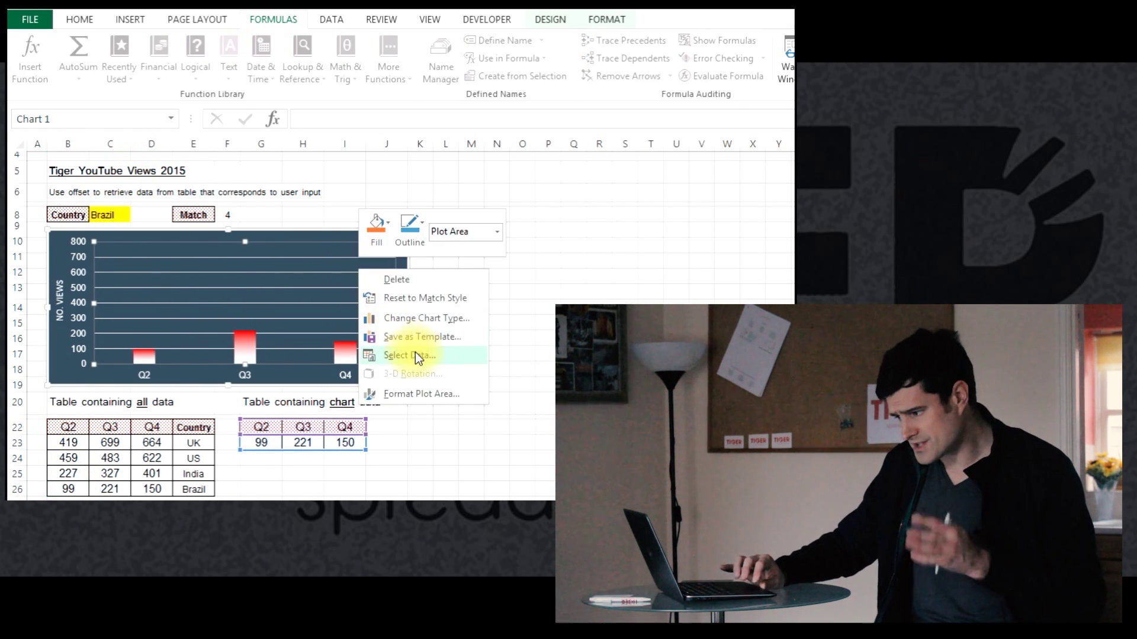
click(409, 355)
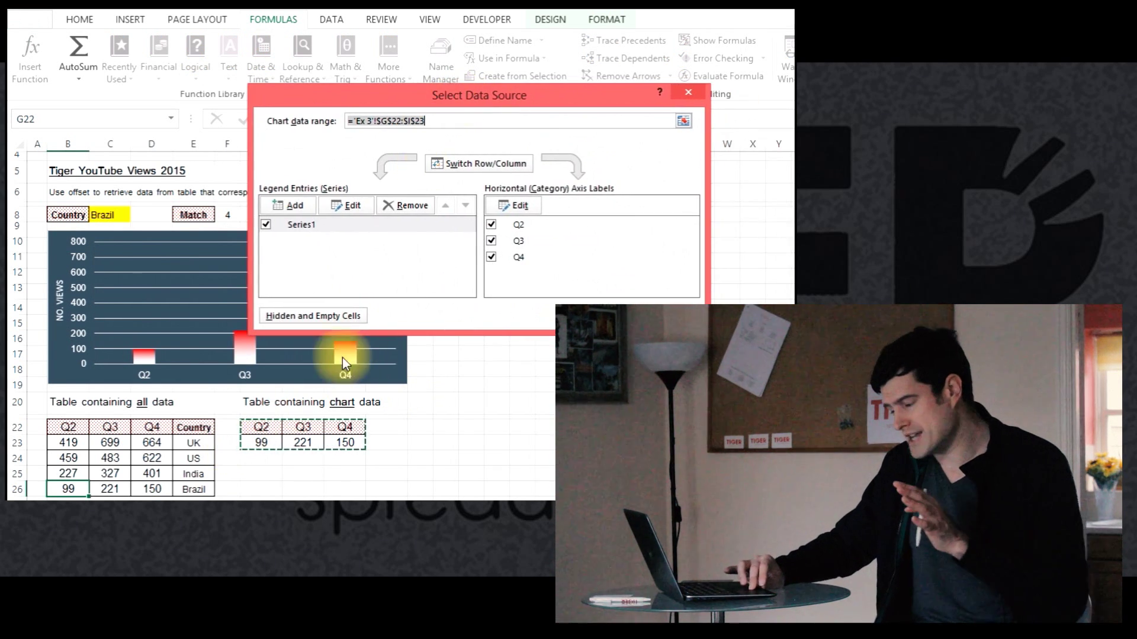
mouse_move(294, 432)
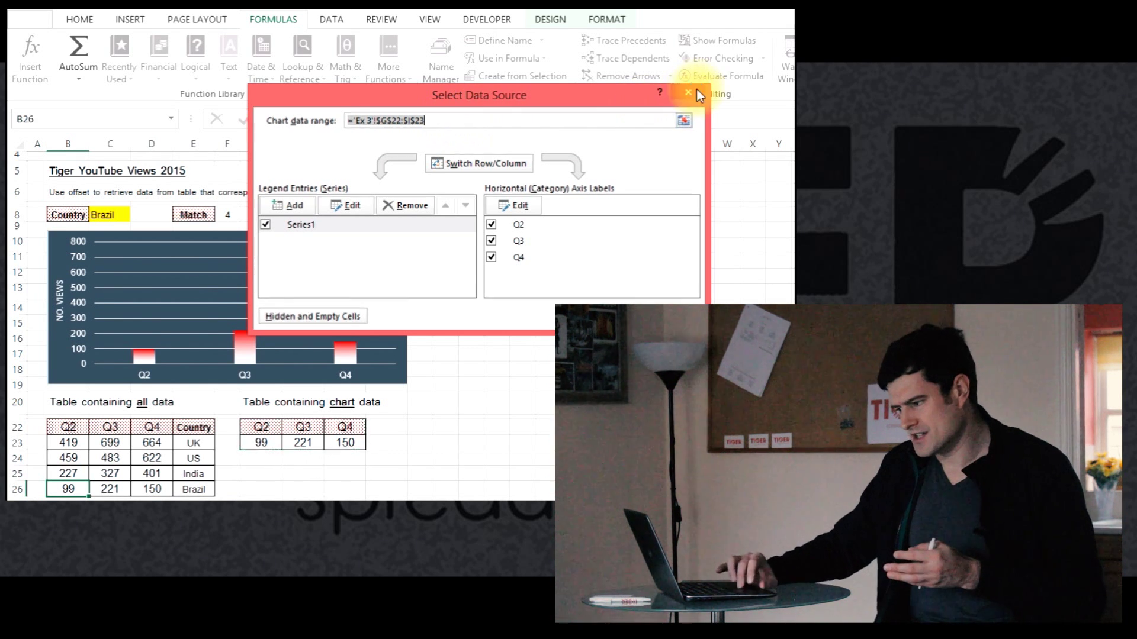
click(688, 93)
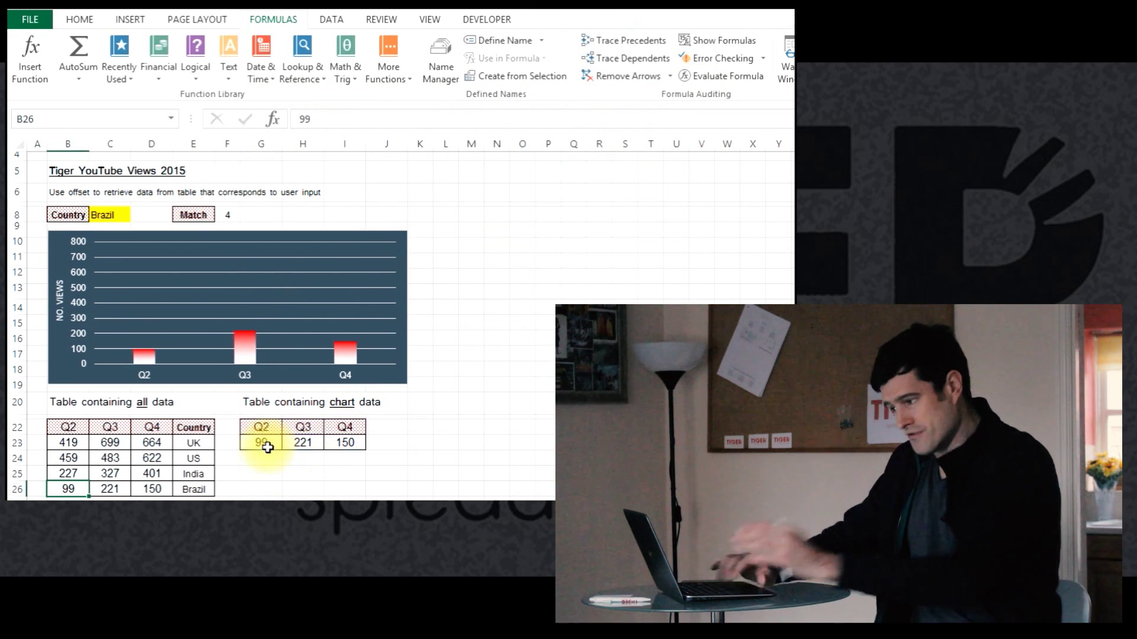
click(303, 442)
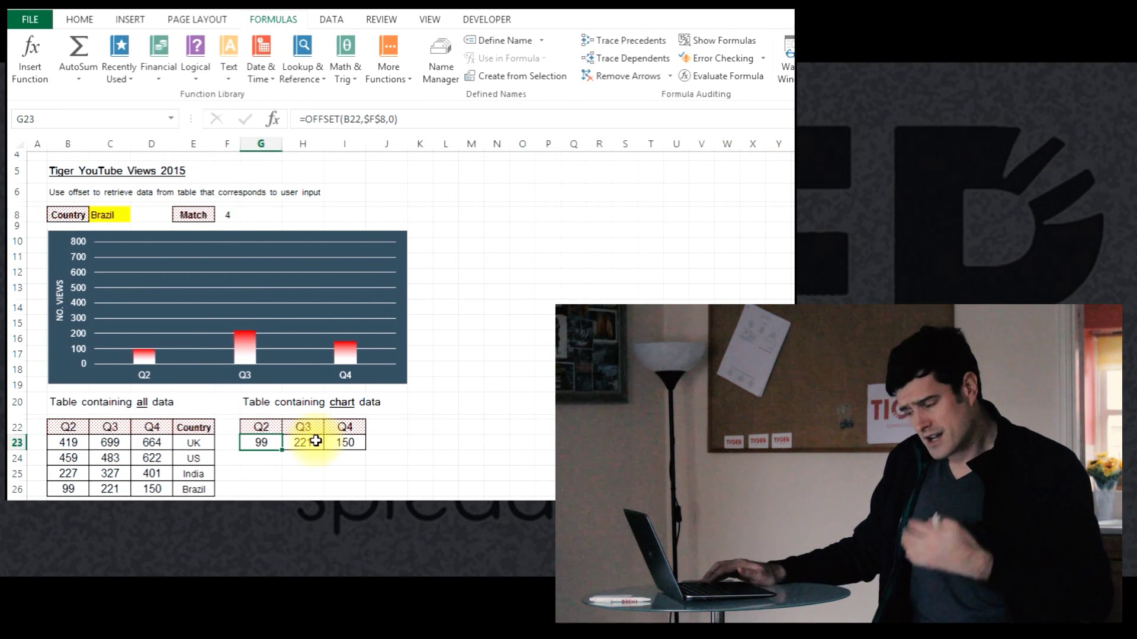
click(260, 308)
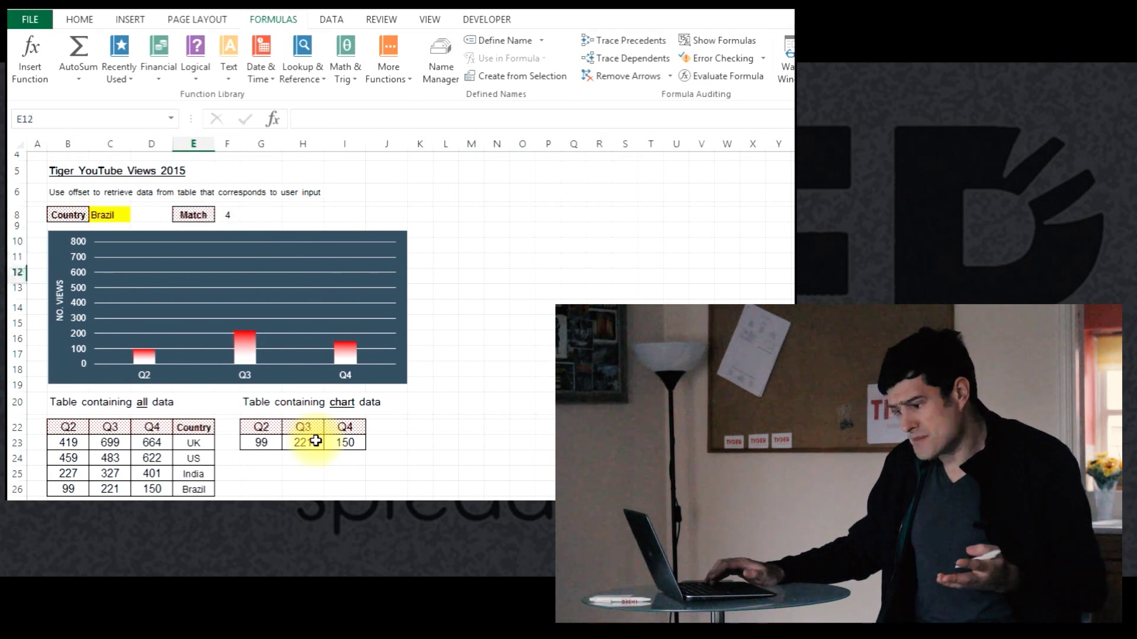
click(226, 402)
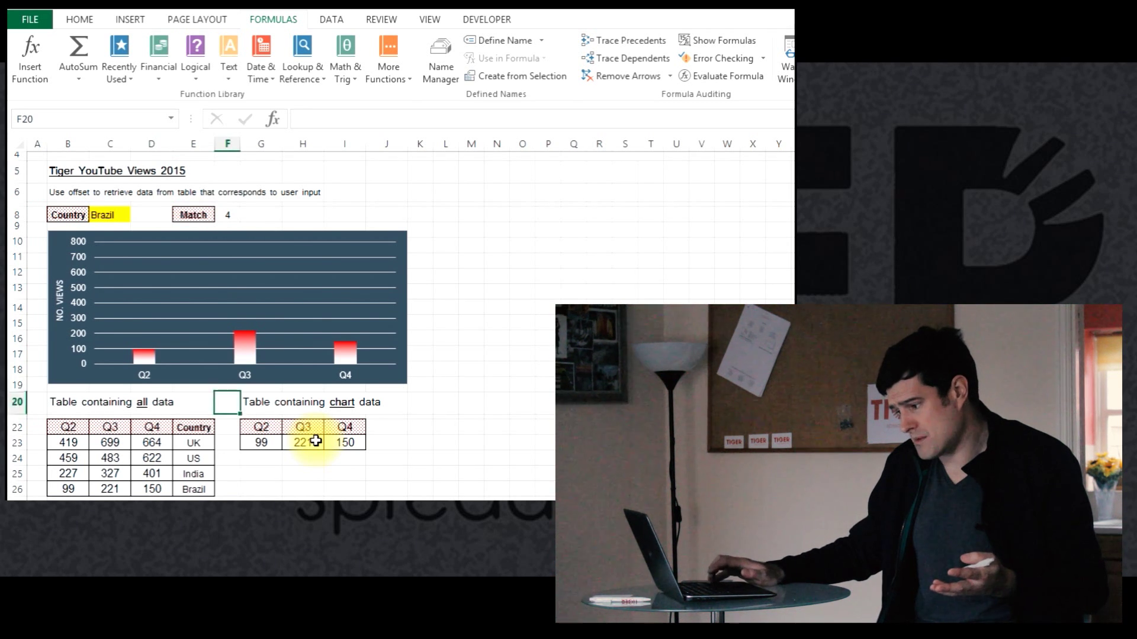